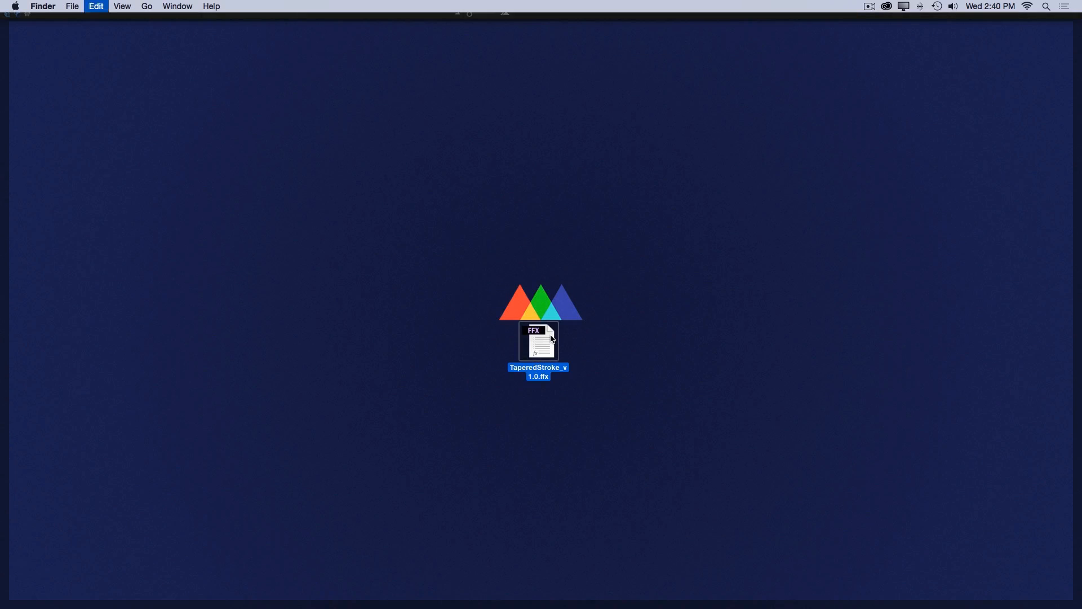
Install the TaperedStroke_v1.0 .ffx file and reveal the Presets folder in Finder.
double_click(539, 346)
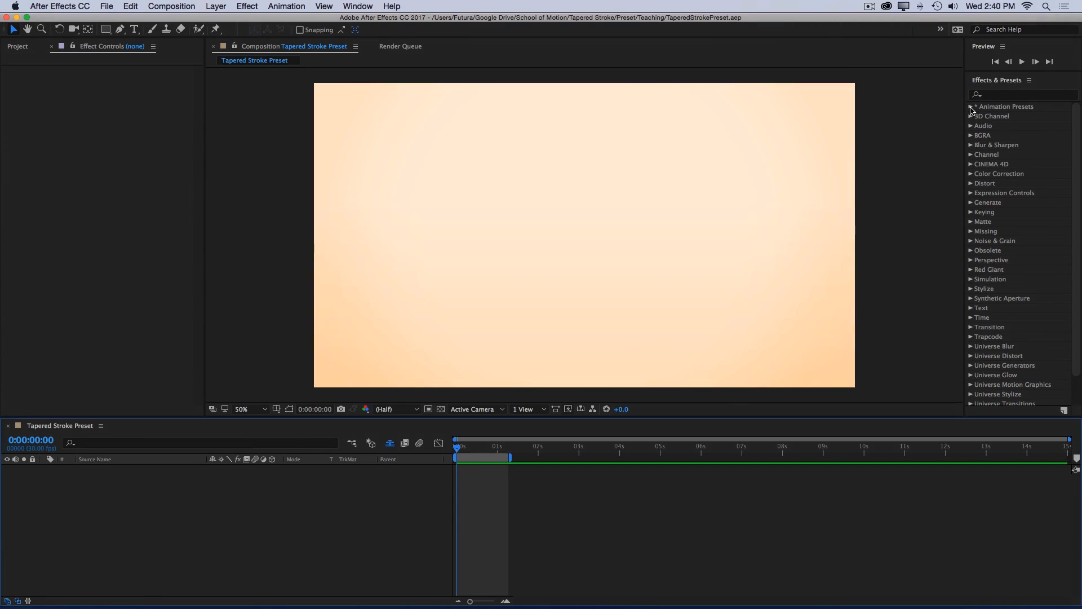
left_click(972, 106)
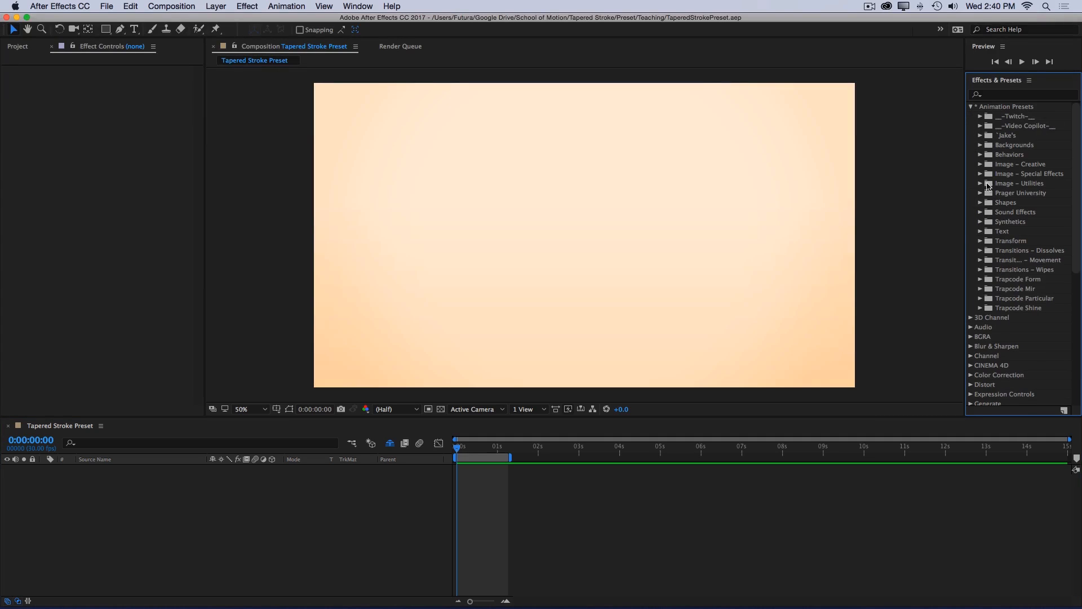
left_click(988, 164)
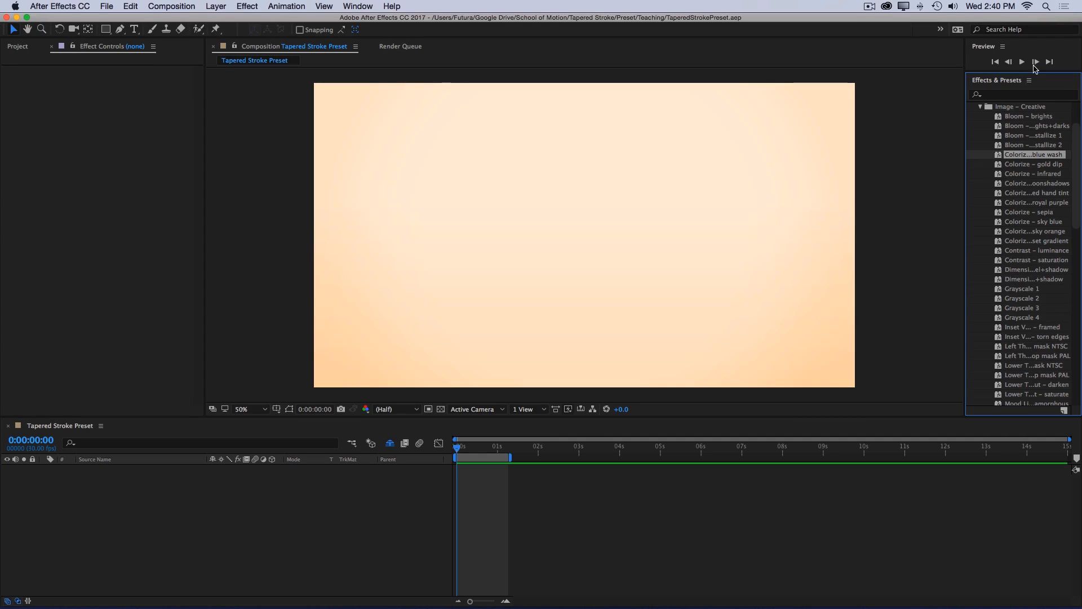
left_click(1028, 80)
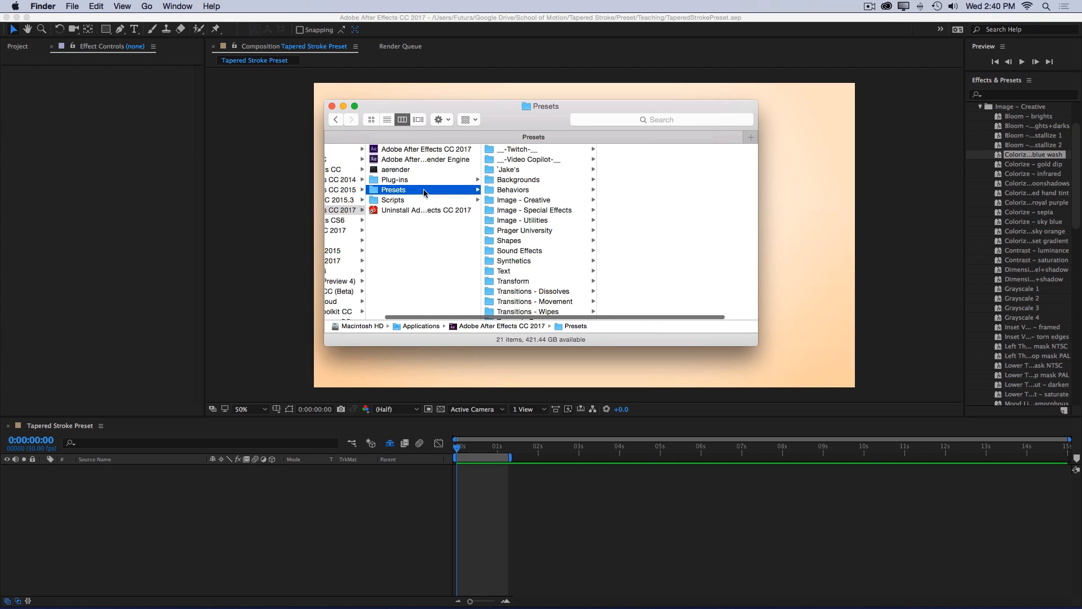
mouse_move(429, 196)
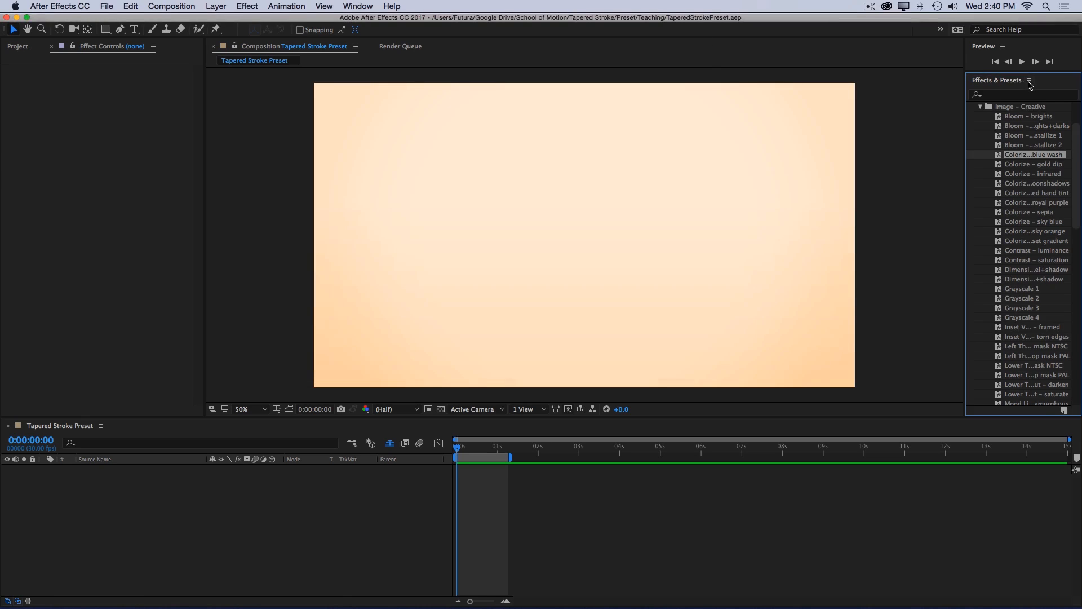
Refresh Effects & Presets and expand Animation Presets to show TaperedStroke_v1.0.
left_click(1028, 79)
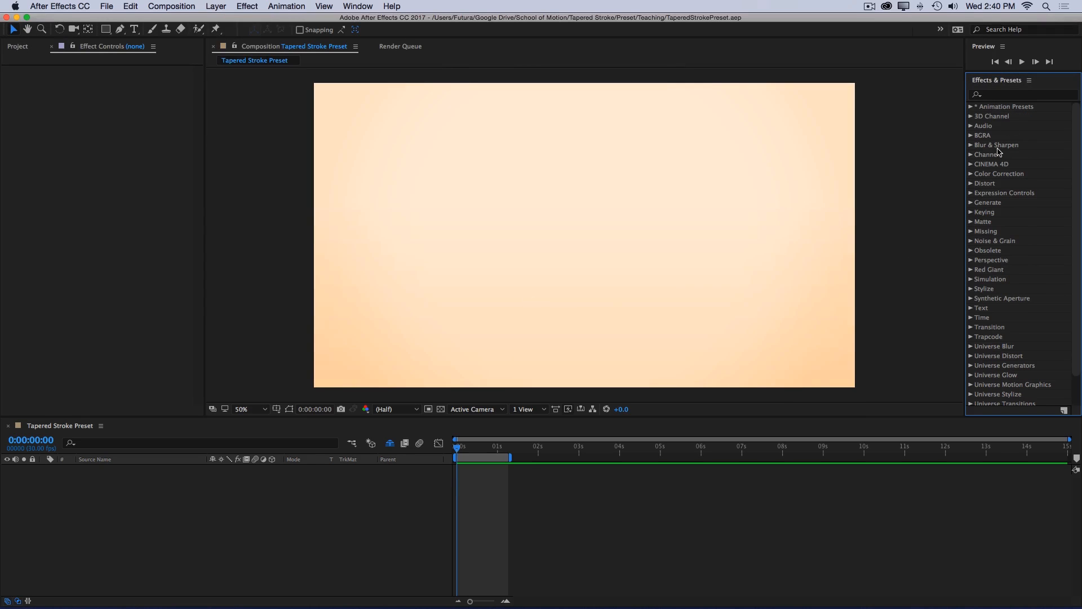
left_click(972, 106)
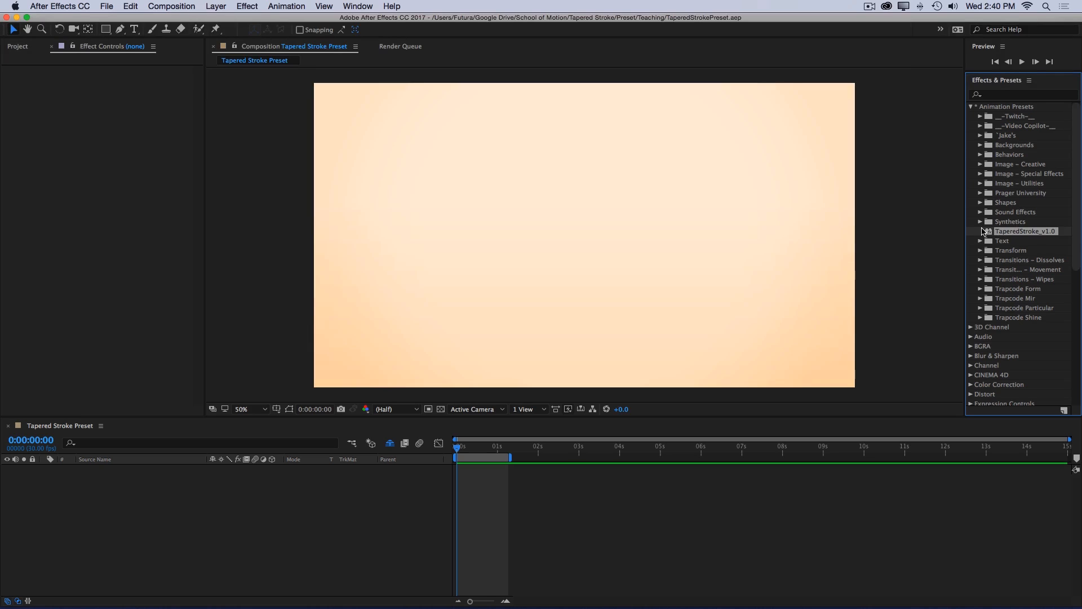
Apply TaperedStroke_v1.0 to a new shape layer and show its Tapered Stroke settings in Effect Controls.
left_click(1026, 230)
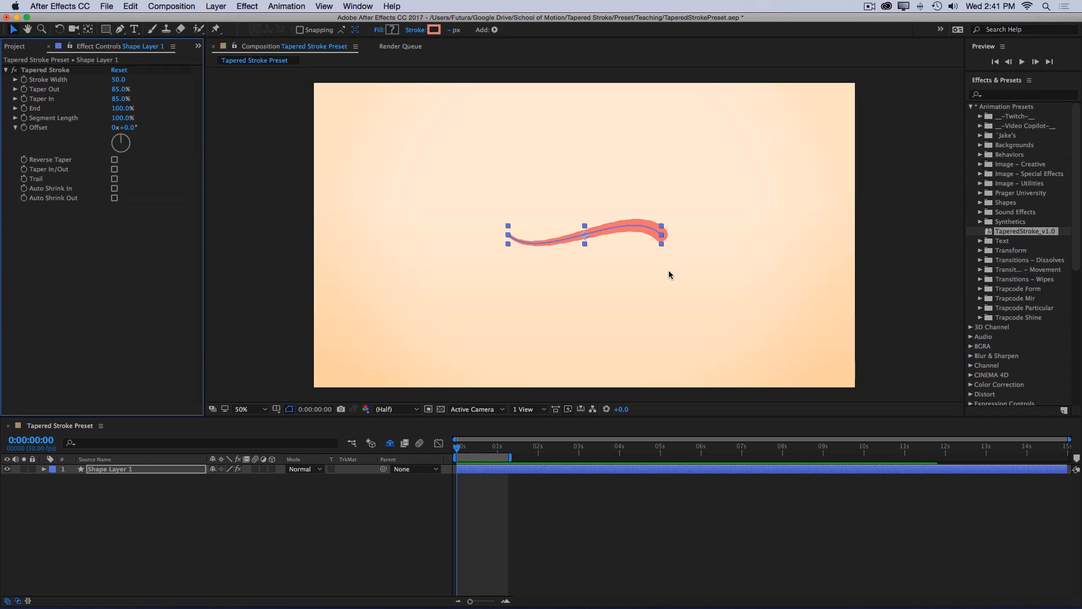
mouse_move(131, 99)
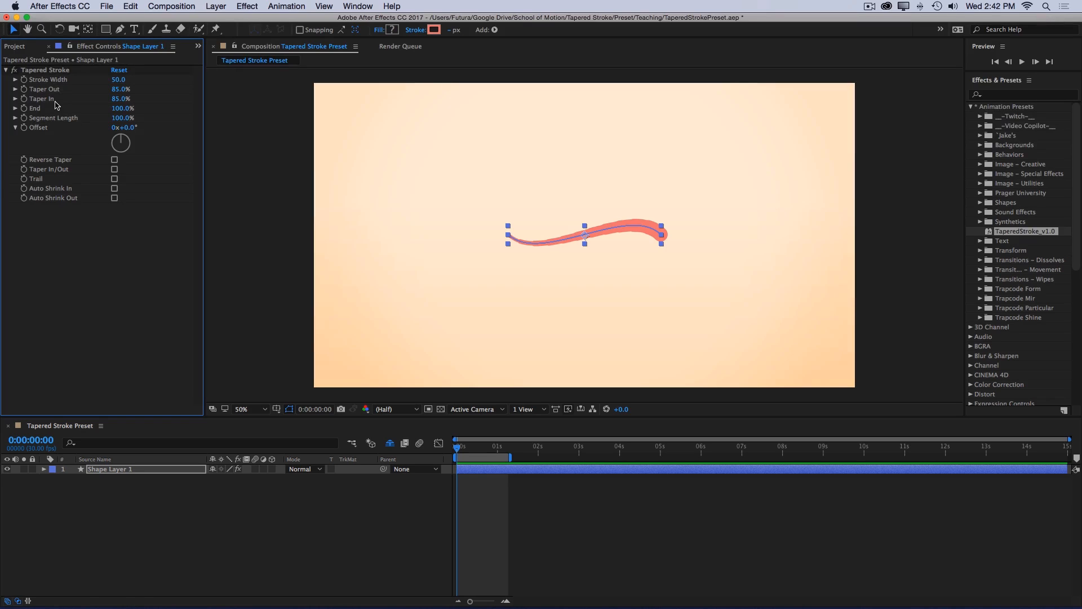
mouse_move(76, 137)
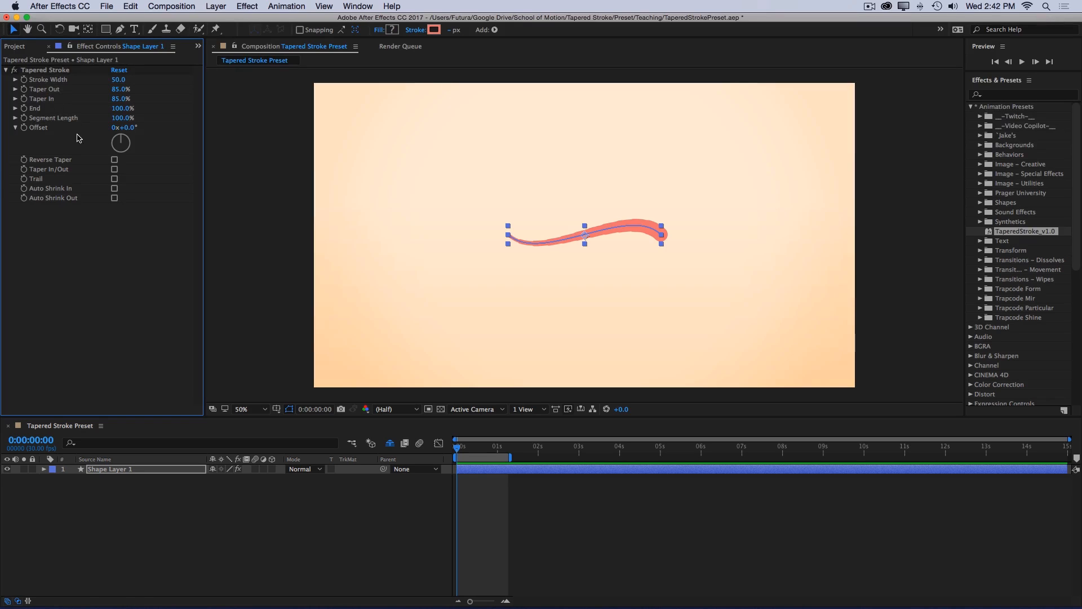
left_click(6, 70)
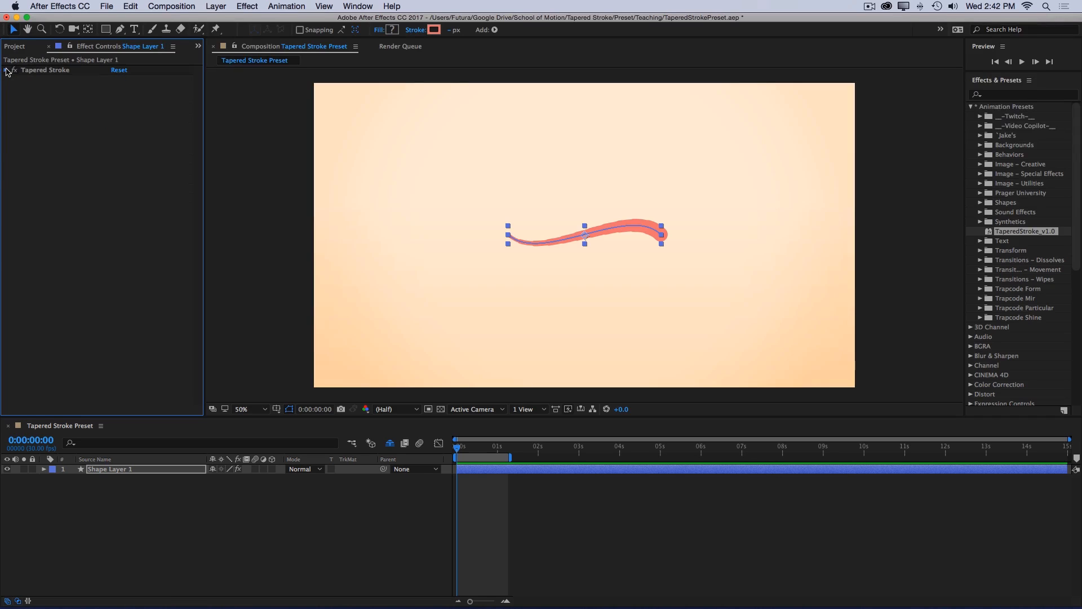
left_click(10, 69)
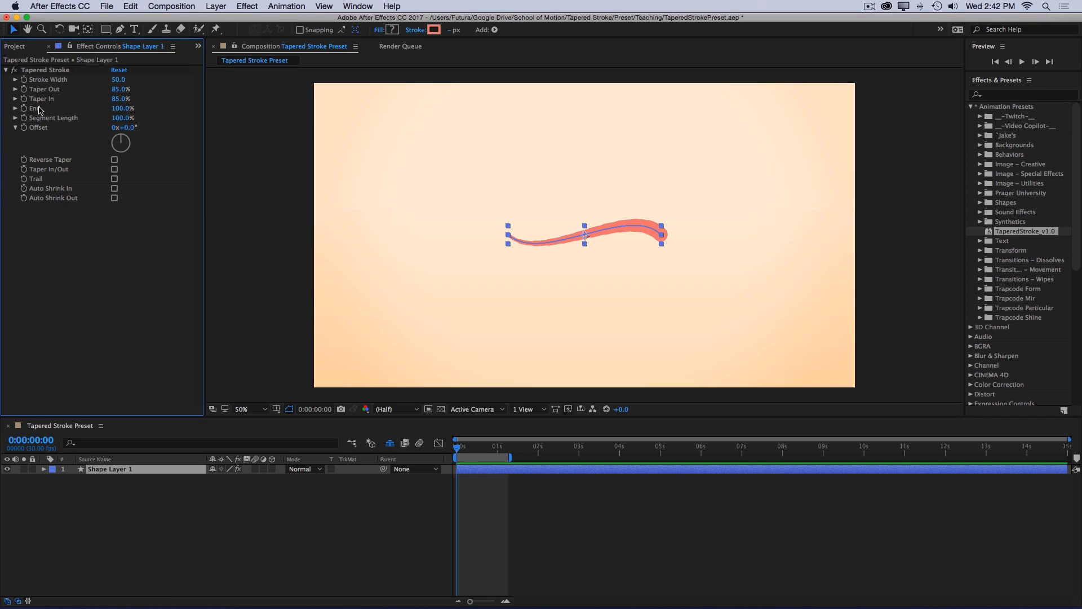
mouse_move(37, 156)
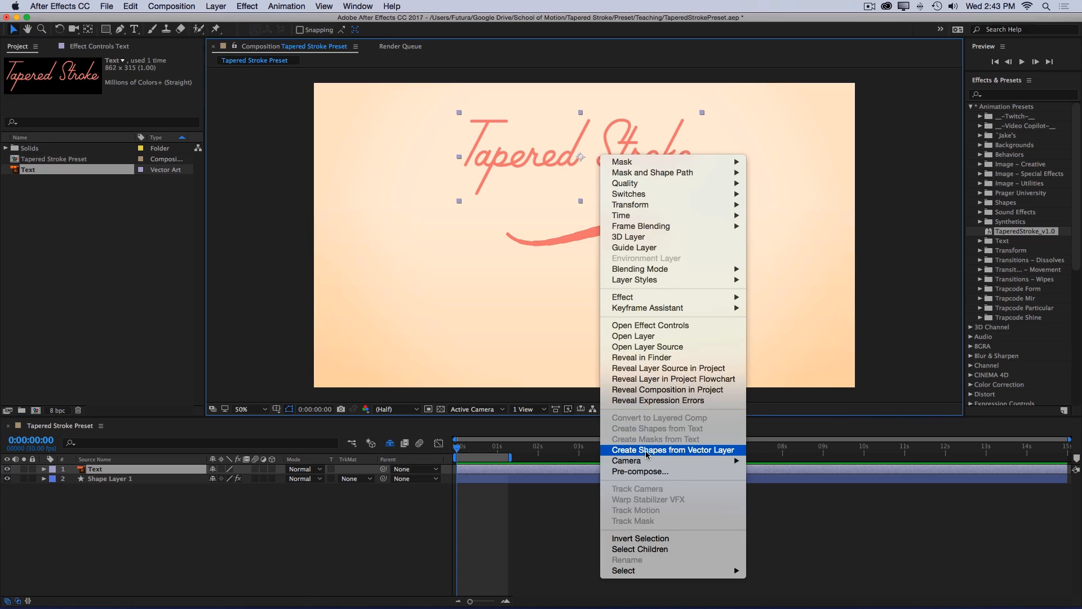
Convert the Text vector layer into a Text Outlines shape layer and view it at 100%.
left_click(672, 450)
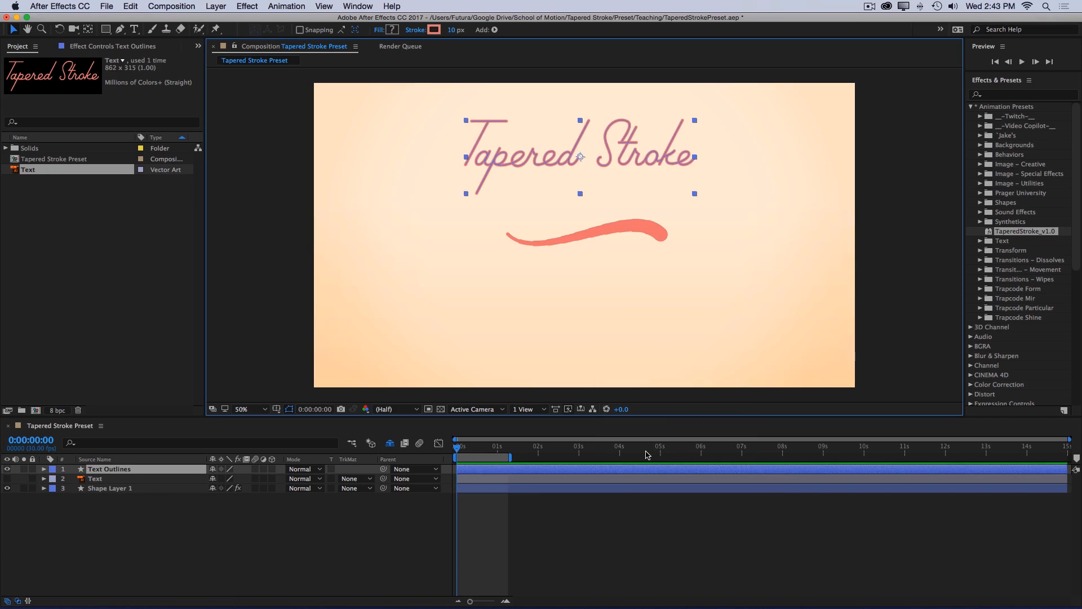
left_click(681, 252)
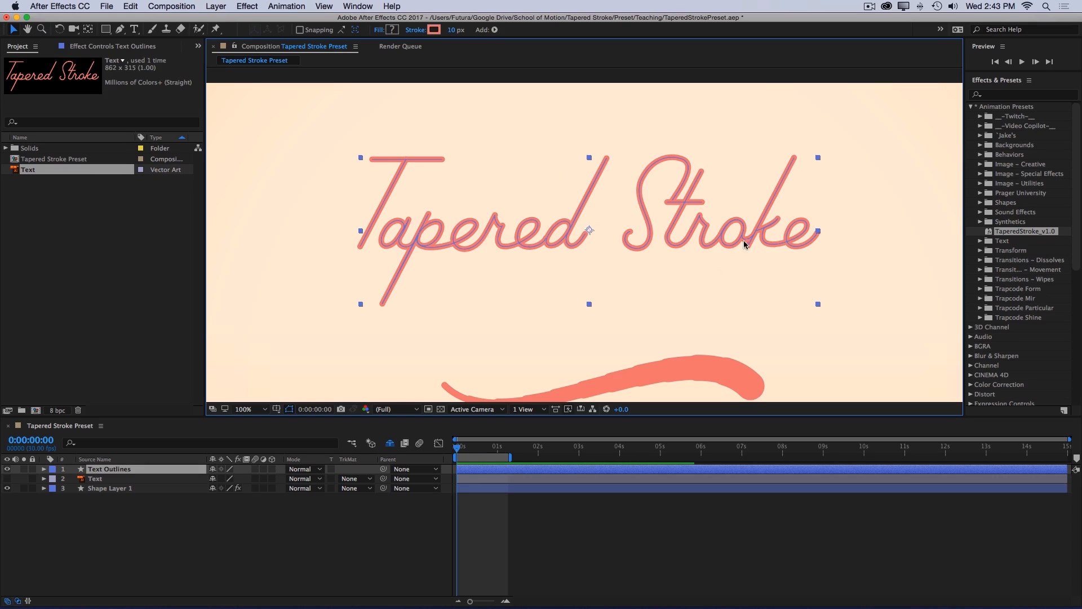
mouse_move(723, 235)
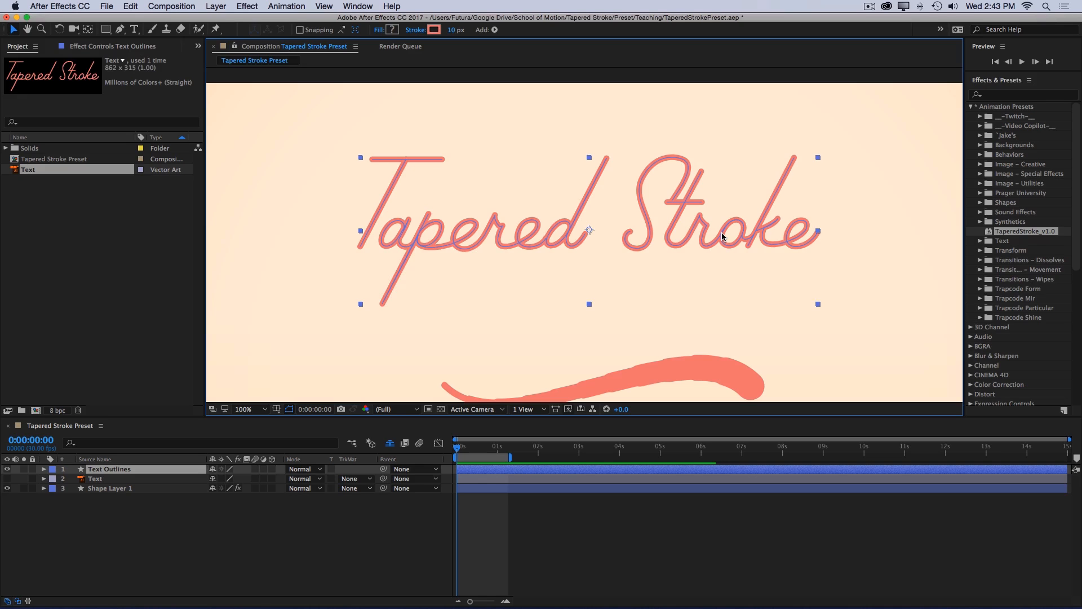
left_click(245, 410)
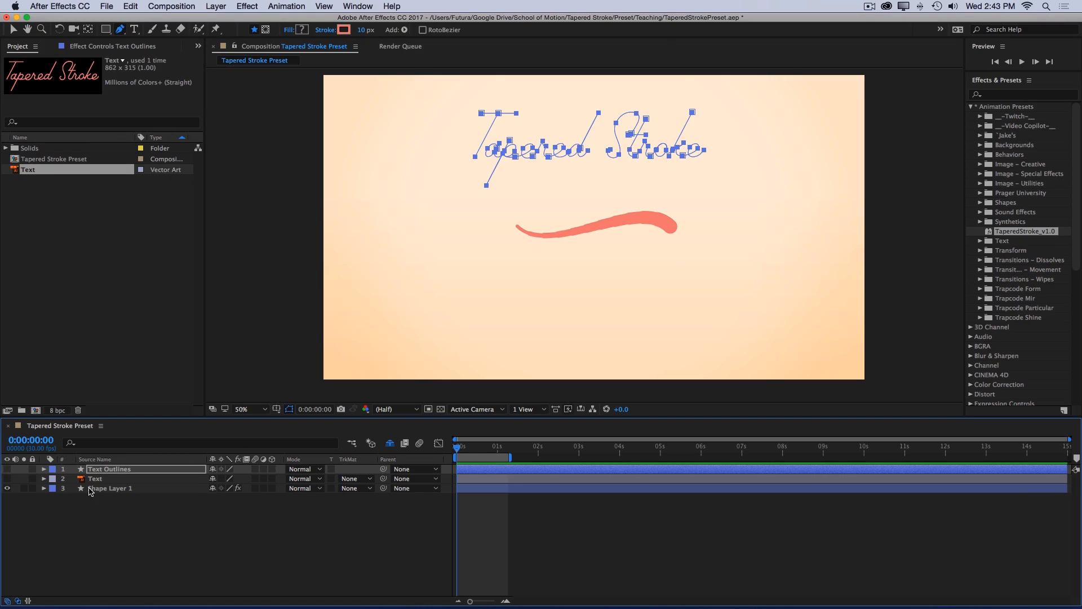
Delete Master Path 1 from Shape Layer 1's Master Group, leaving a straight tapered stroke.
left_click(111, 488)
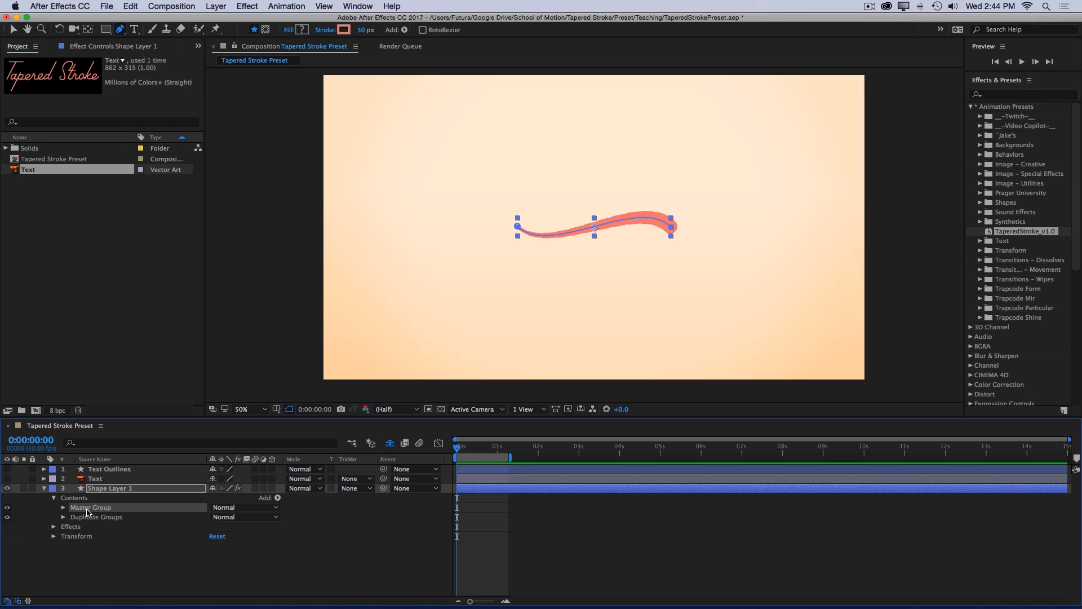
mouse_move(111, 523)
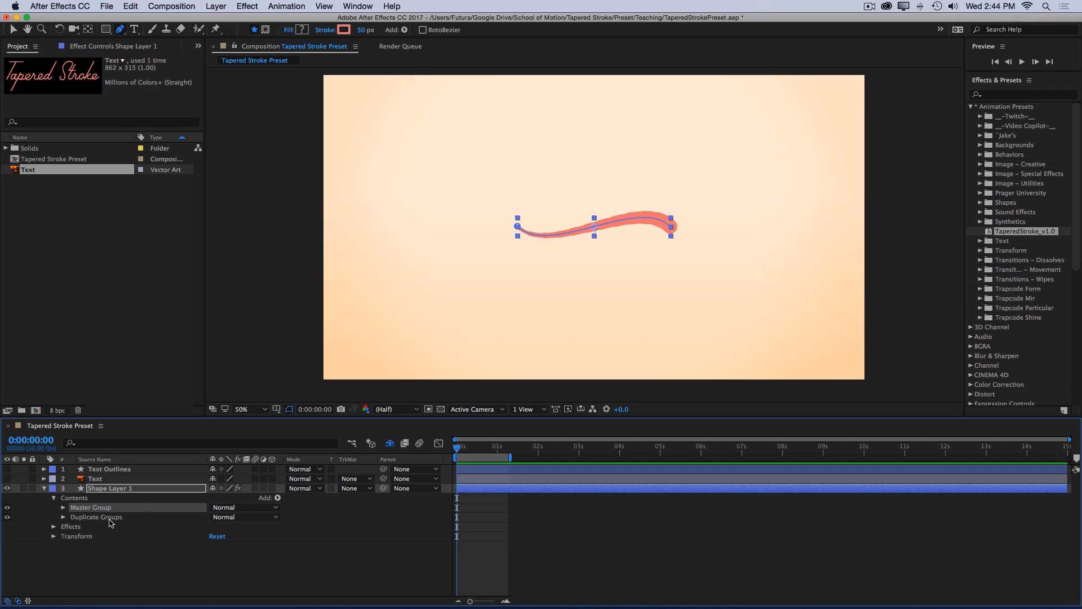
left_click(65, 508)
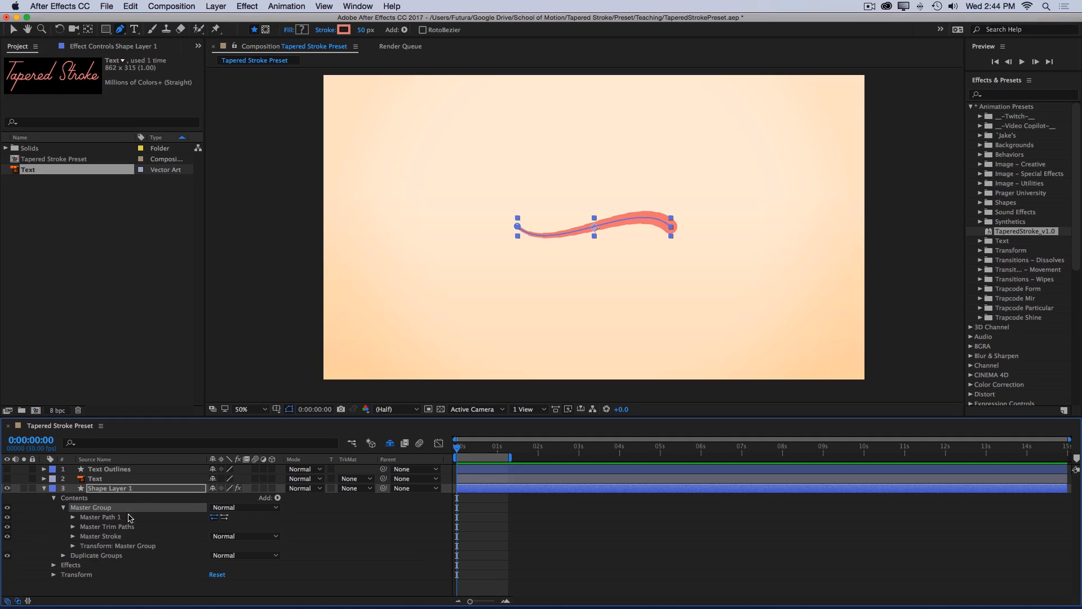
left_click(100, 517)
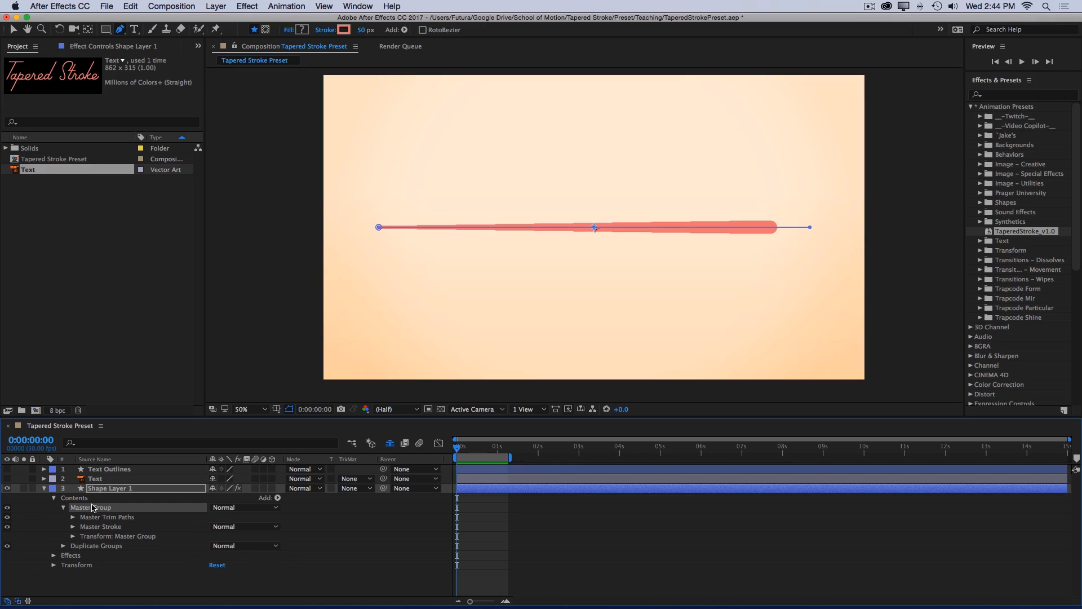
left_click(54, 507)
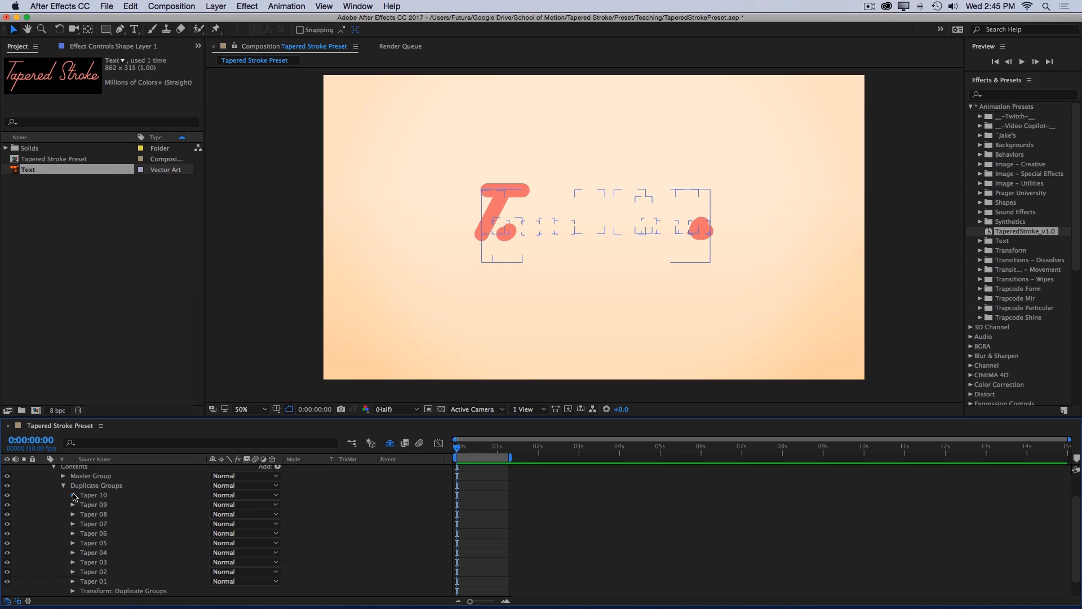
Expand the Taper 10 and Taper 09 duplicate groups to reveal their path, trim, stroke and transform.
left_click(72, 495)
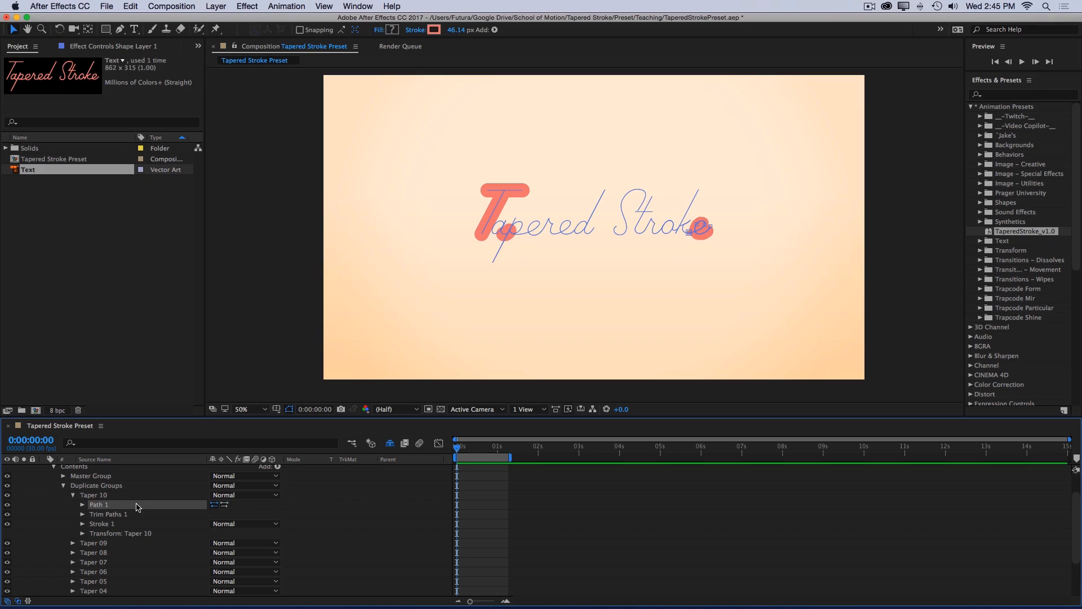
left_click(72, 543)
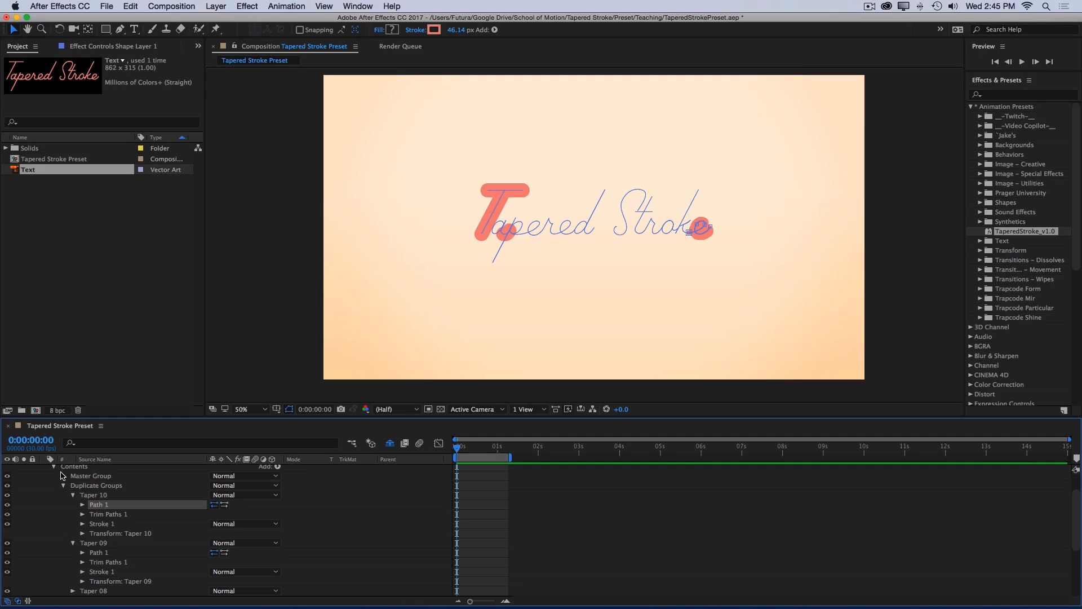
scroll("down", 3)
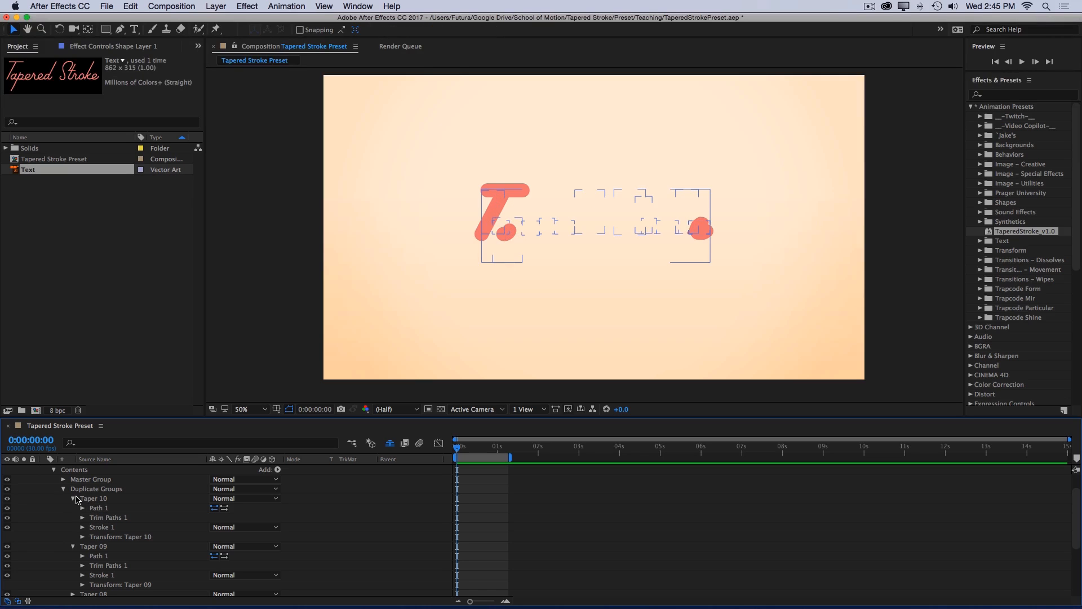
left_click(63, 498)
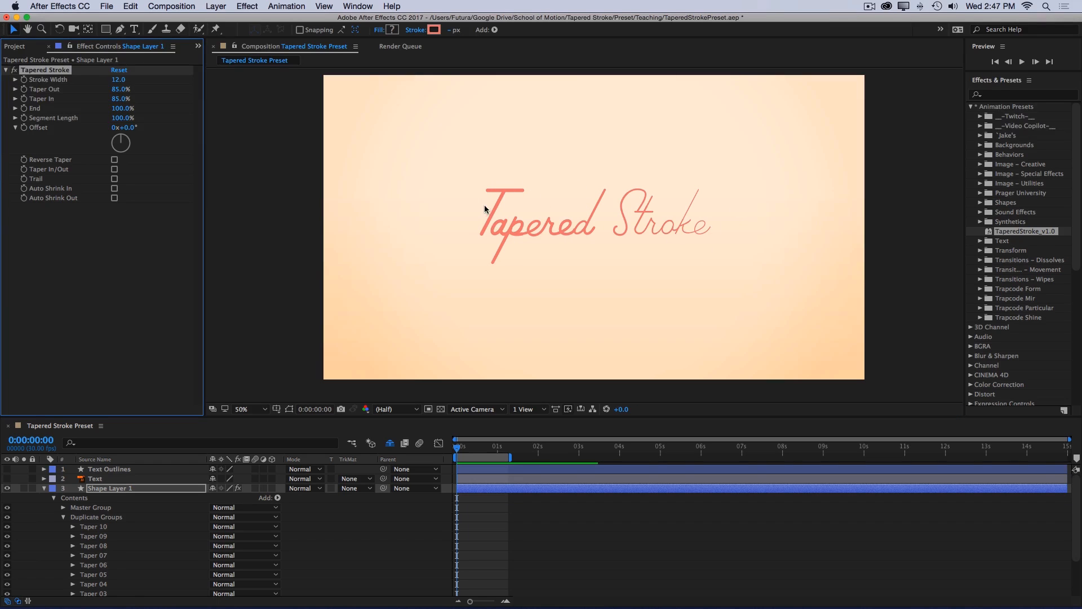
View Shape Layer 1's lettering at 100% Full resolution with stroke width 12 and 85% tapers.
left_click(244, 410)
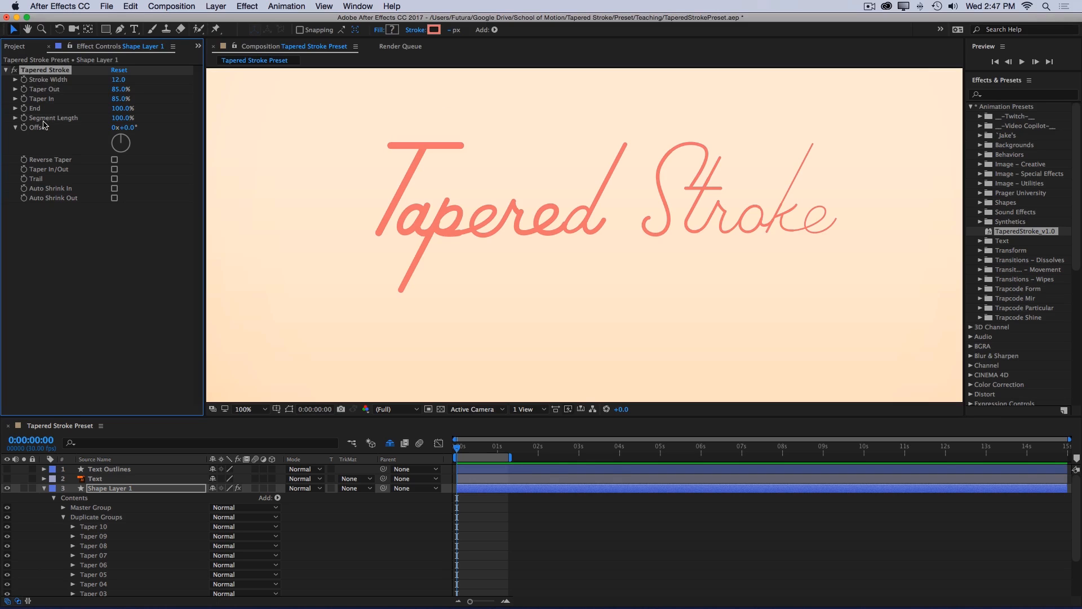
mouse_move(38, 132)
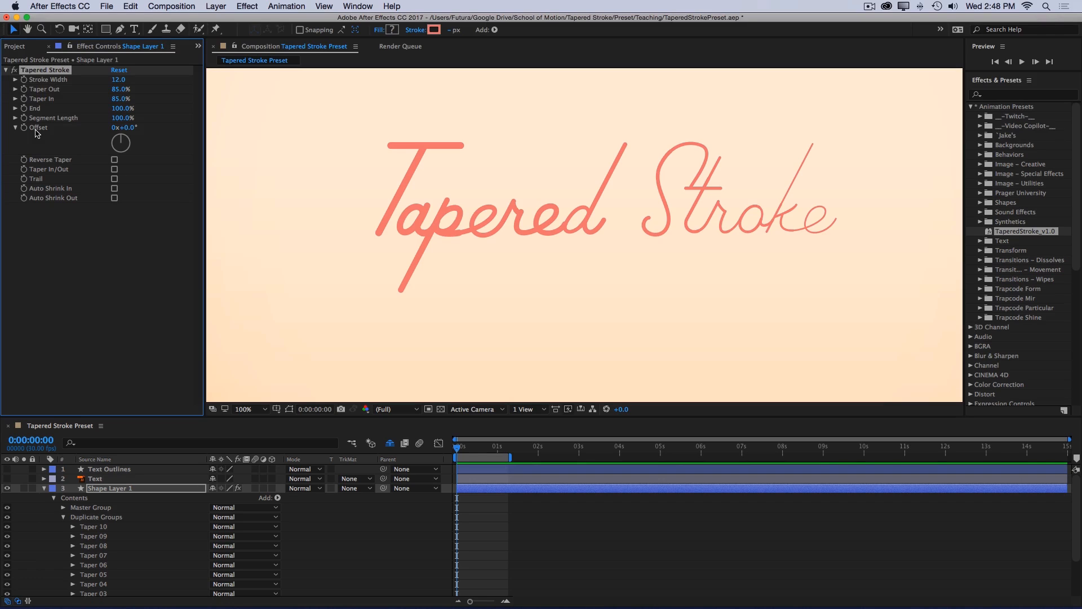
mouse_move(338, 197)
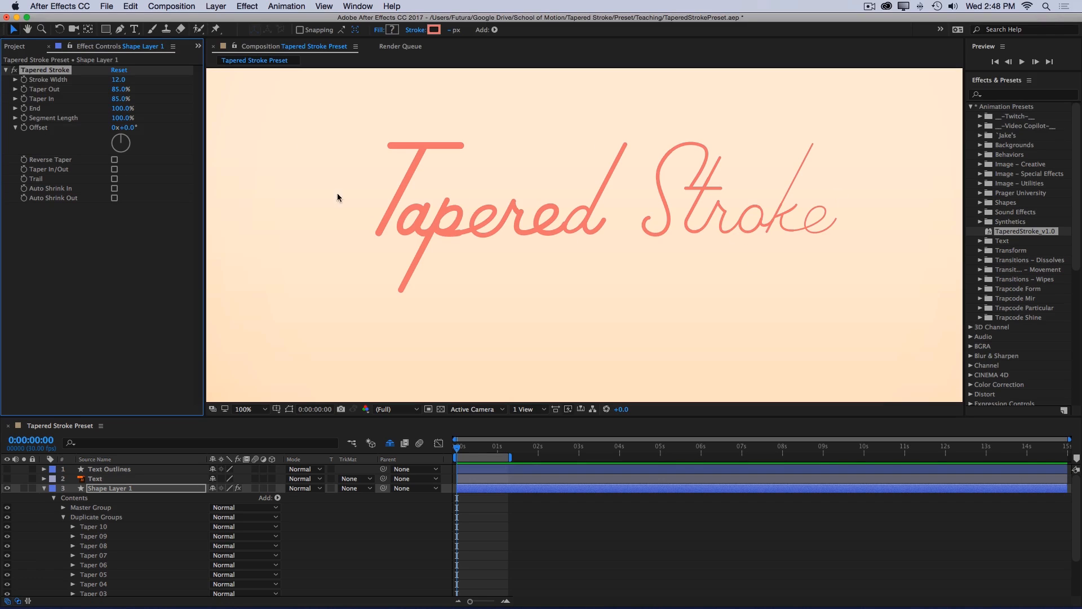
mouse_move(780, 209)
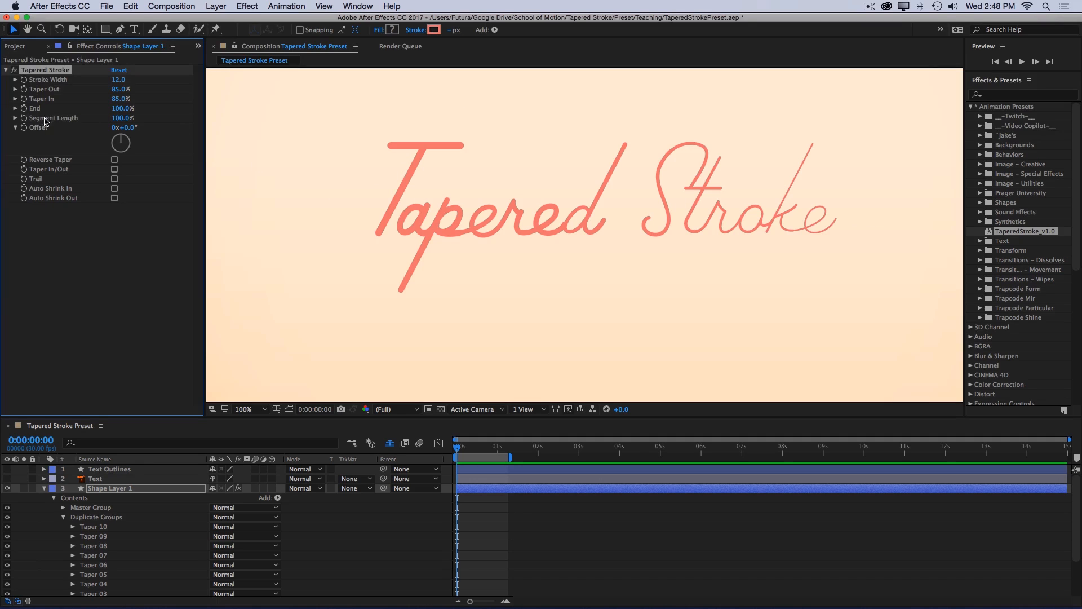
mouse_move(307, 202)
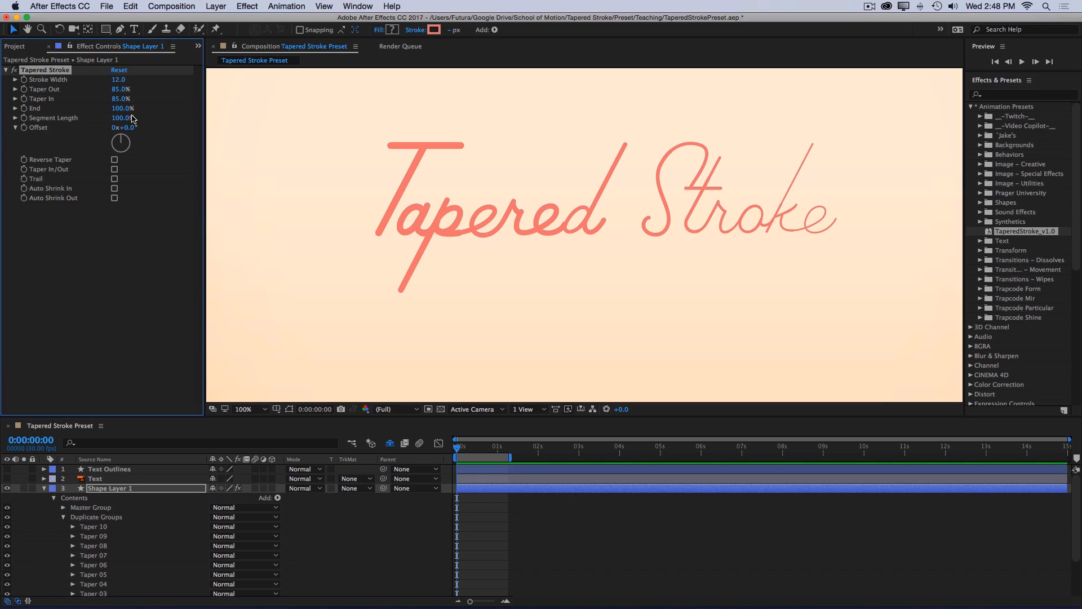
mouse_move(868, 230)
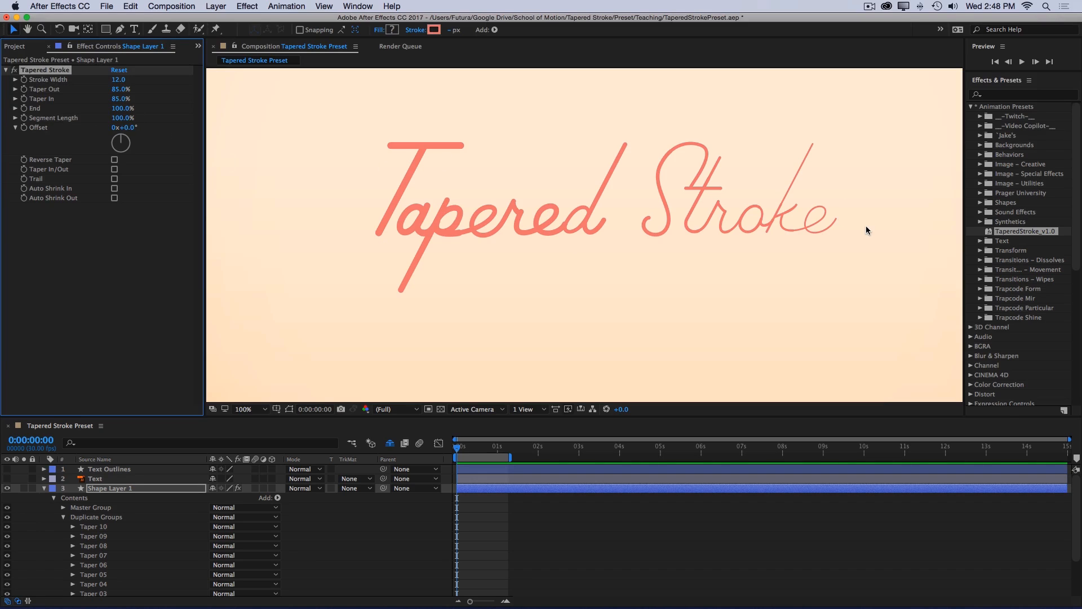
left_click(121, 118)
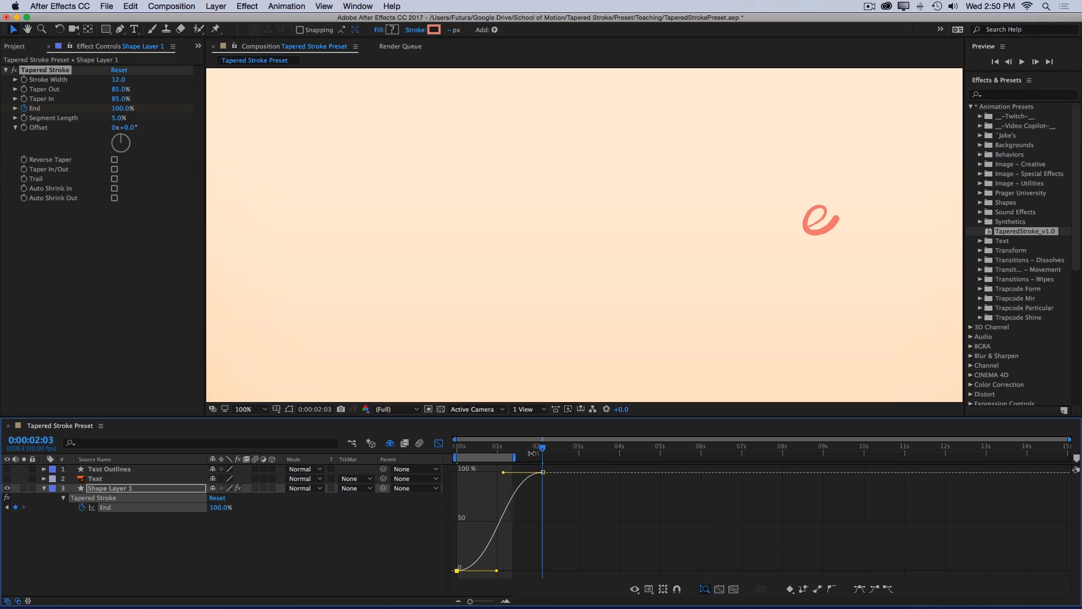
Return from the Graph Editor speed graph to the eased End keyframes running 0 to 100%.
left_click(437, 443)
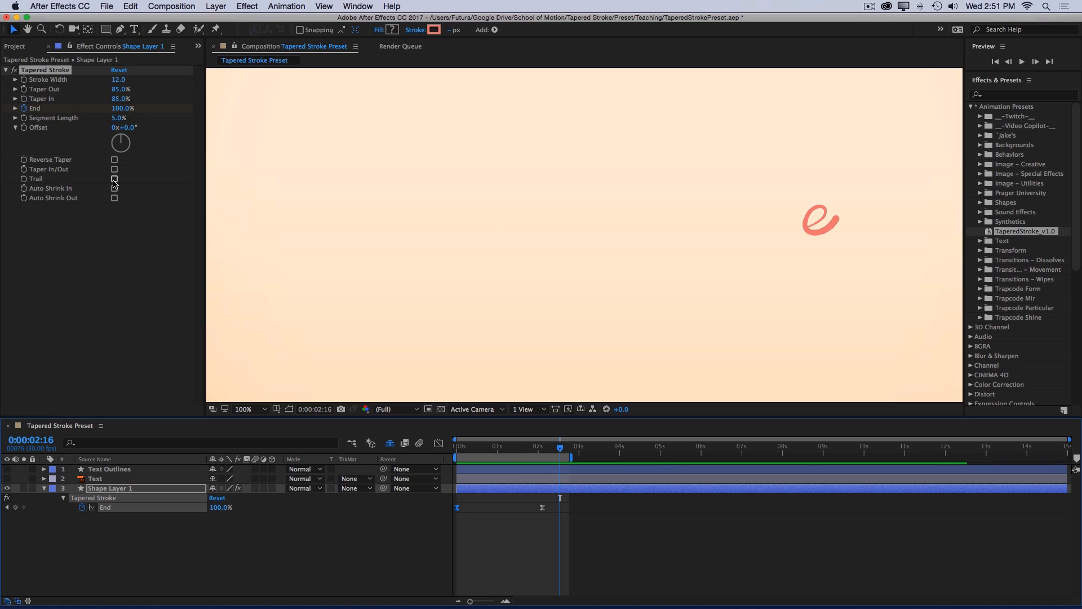
Enable Trail so the lettering stays behind the stroke and lower Taper Out to 56%.
left_click(115, 178)
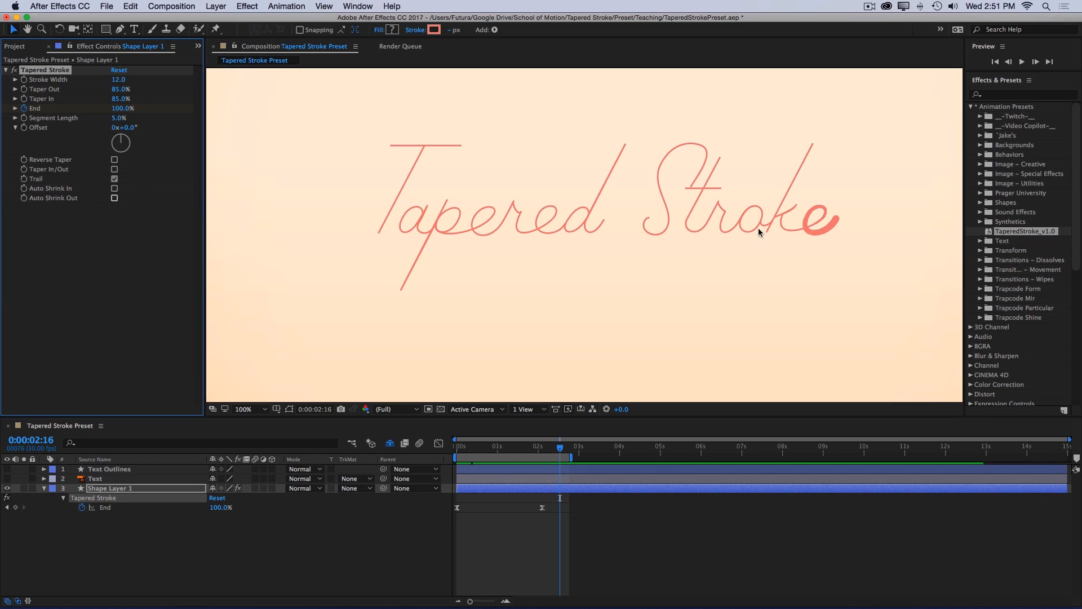
mouse_move(820, 223)
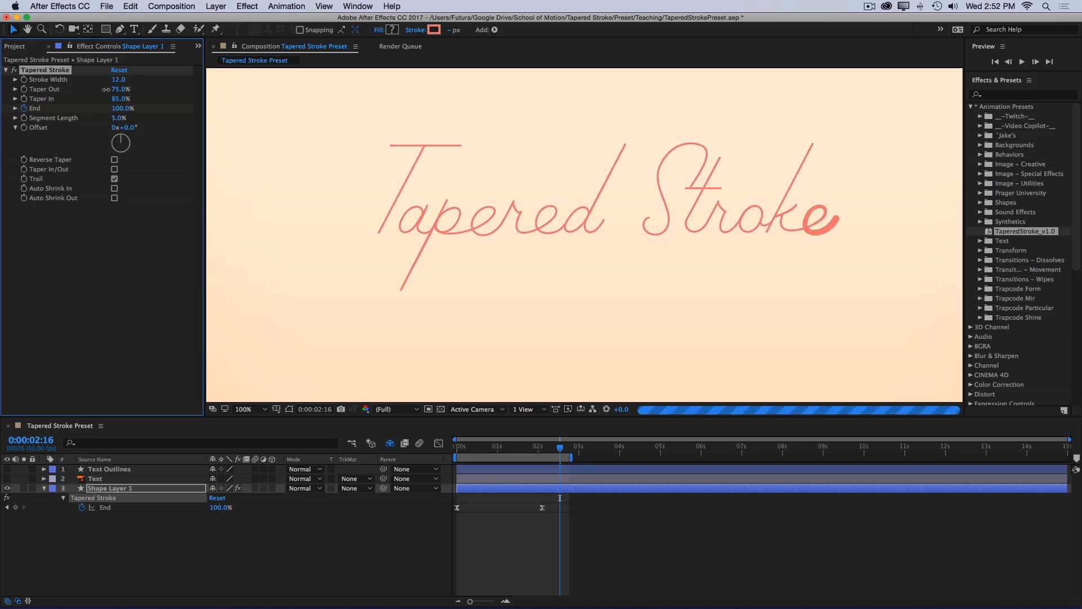
left_click_drag(120, 89, 104, 90)
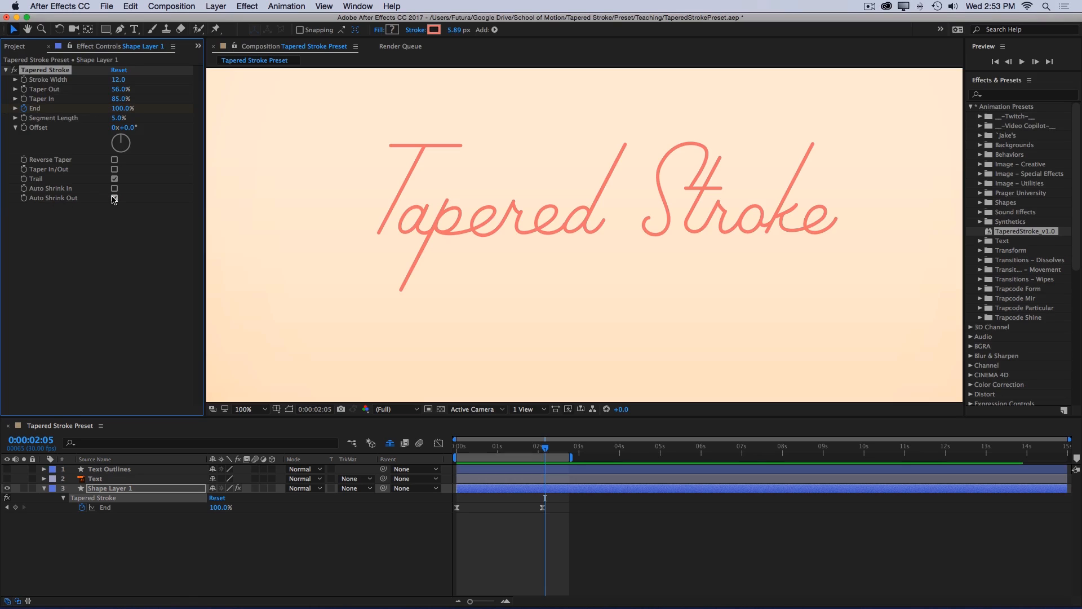
Enable Auto Shrink In and Auto Shrink Out and preview the write-on along the timeline.
left_click(114, 198)
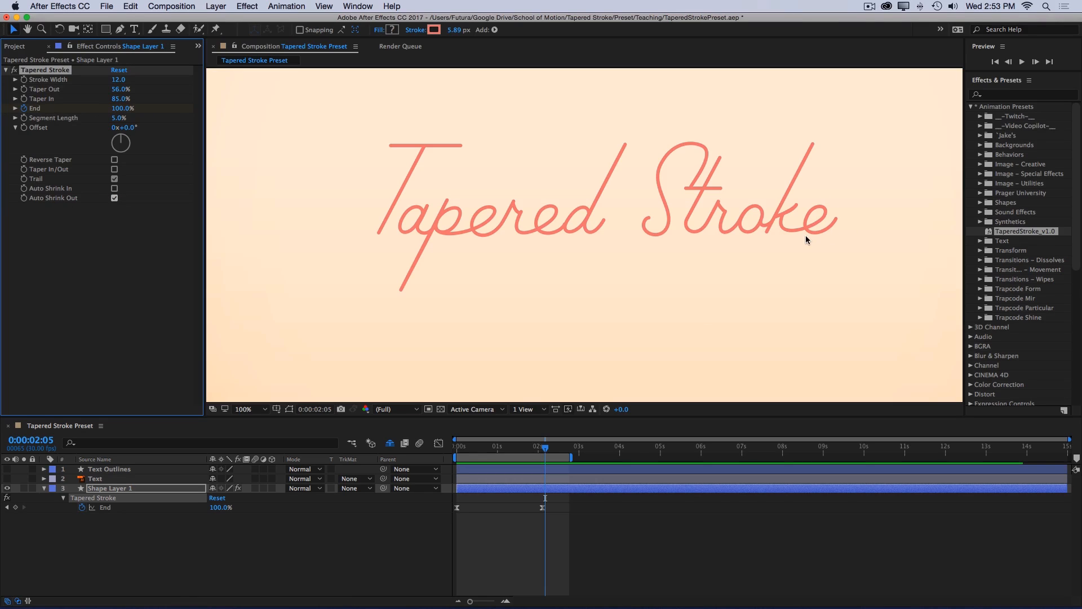
mouse_move(539, 212)
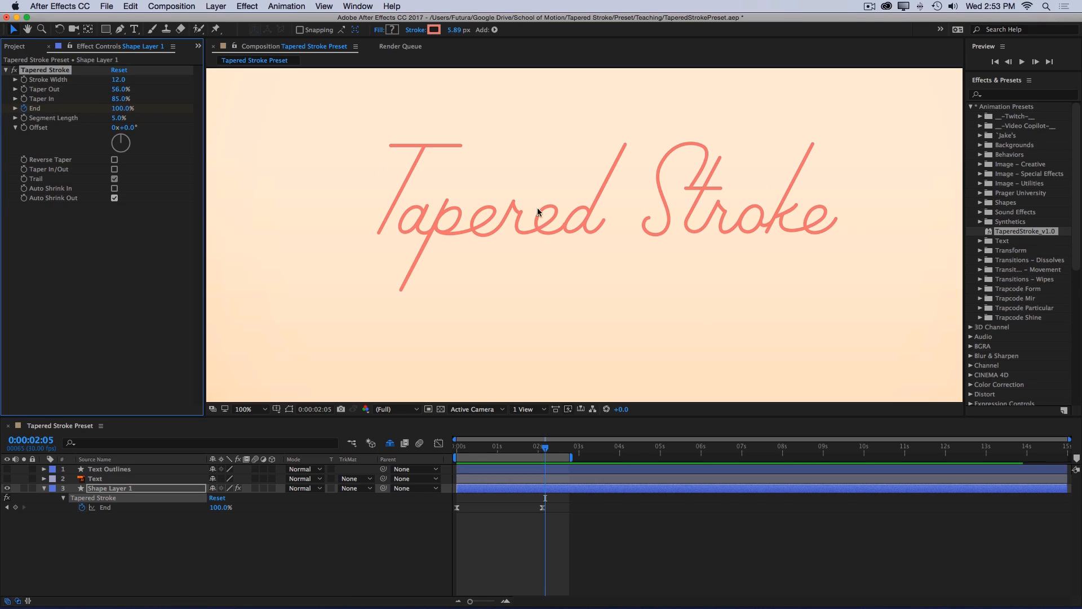
mouse_move(293, 252)
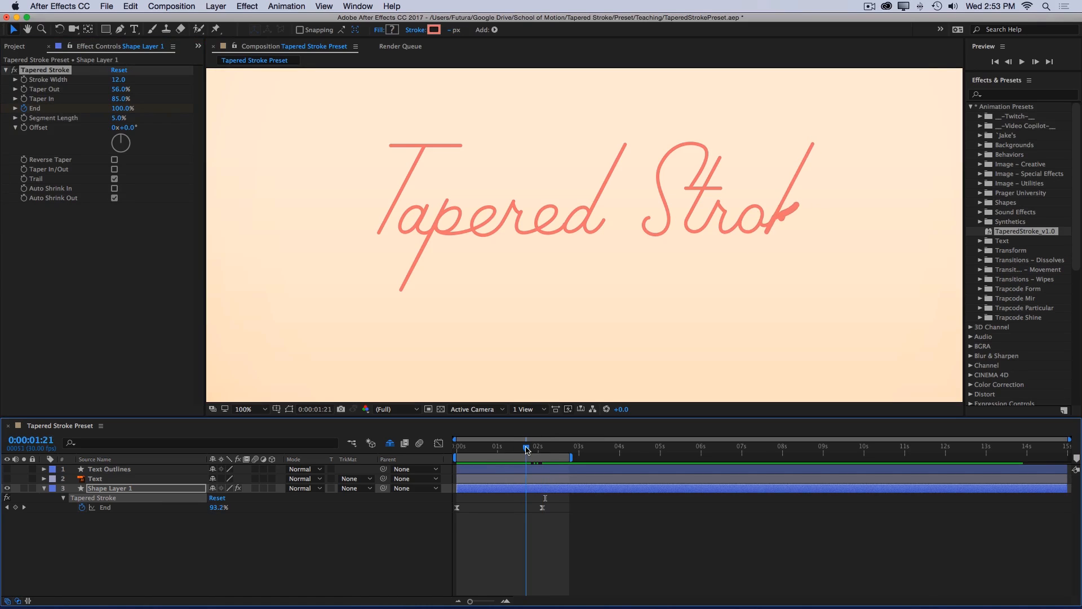
left_click_drag(526, 450, 537, 449)
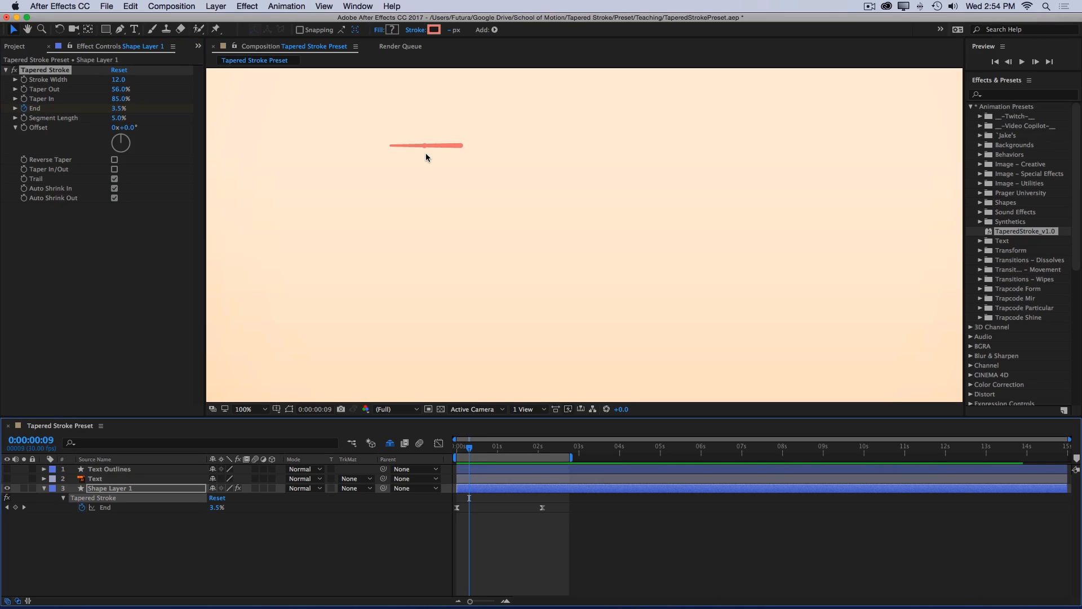
mouse_move(394, 160)
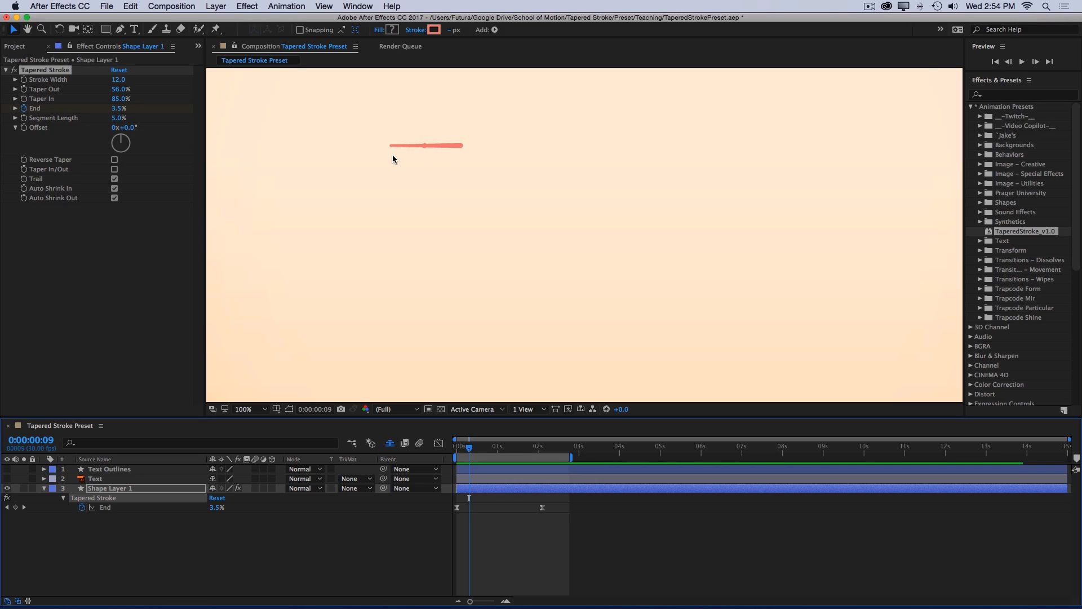
left_click(466, 446)
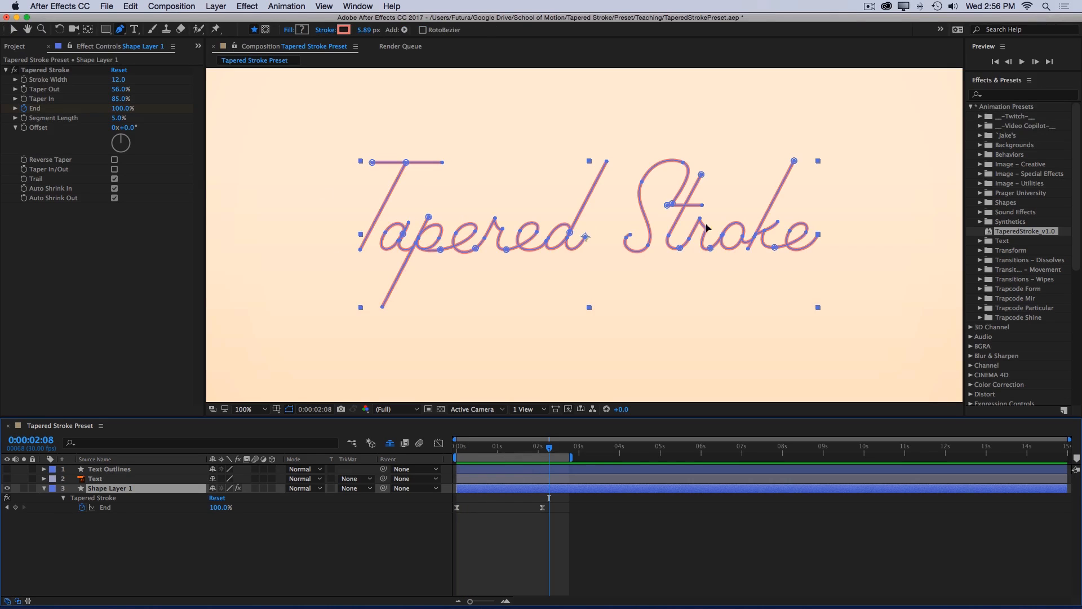
mouse_move(517, 188)
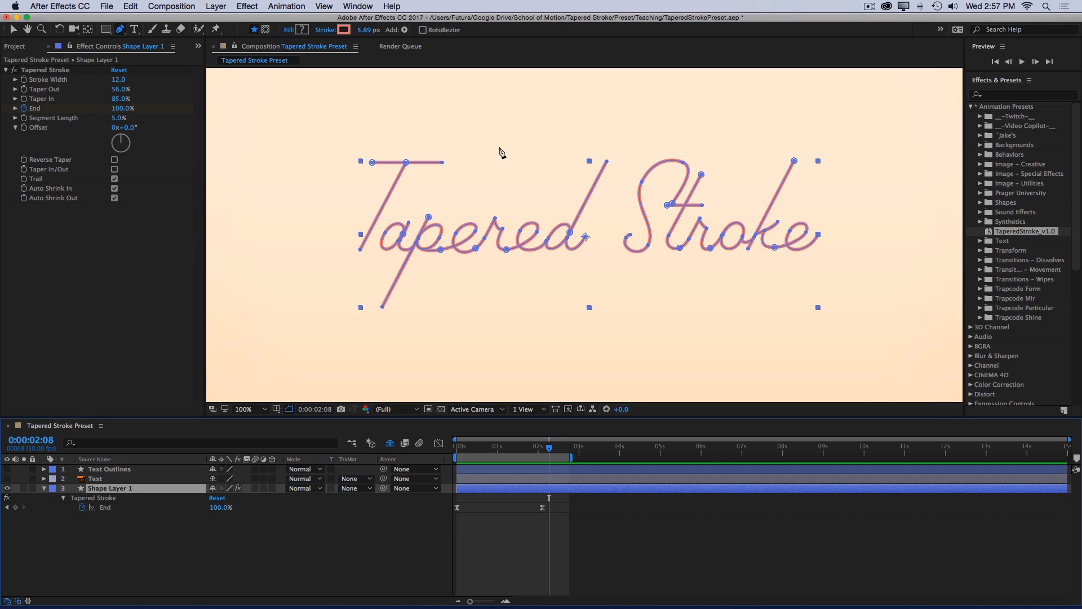
mouse_move(561, 271)
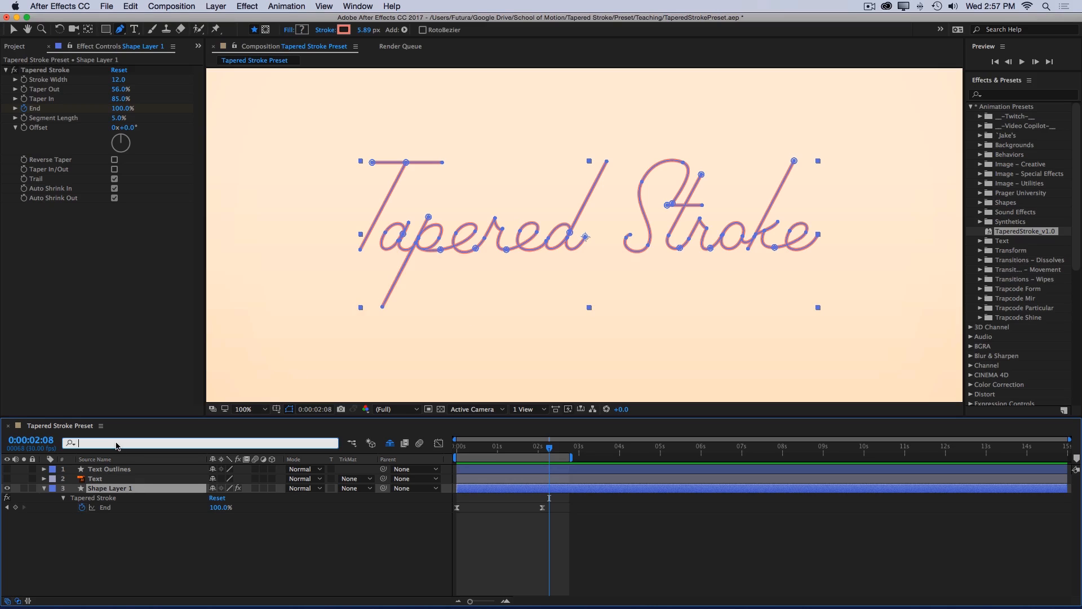
type("multiple")
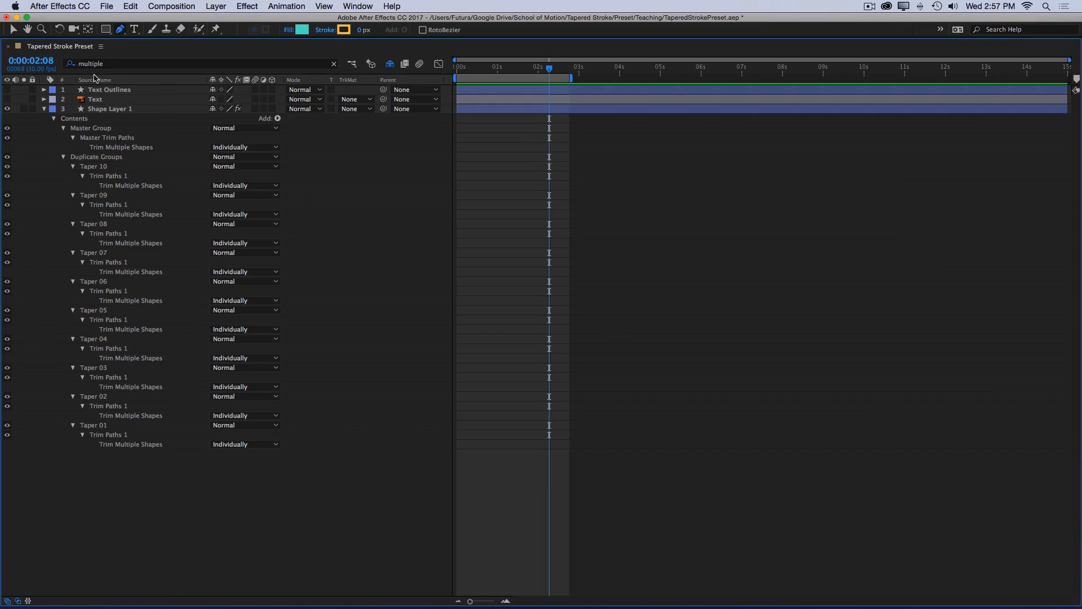
double_click(111, 109)
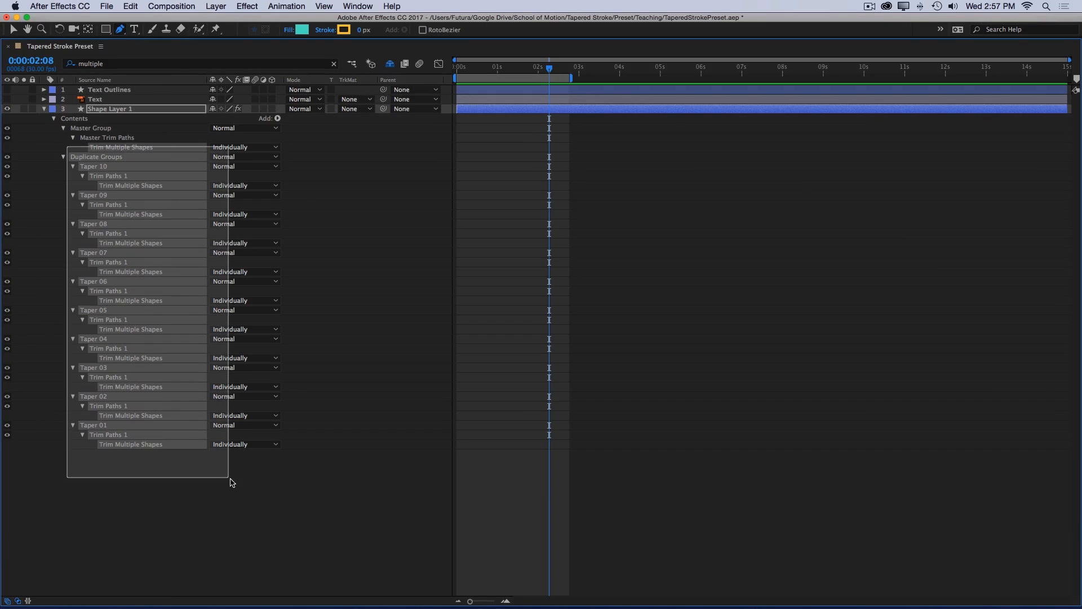
left_click(245, 444)
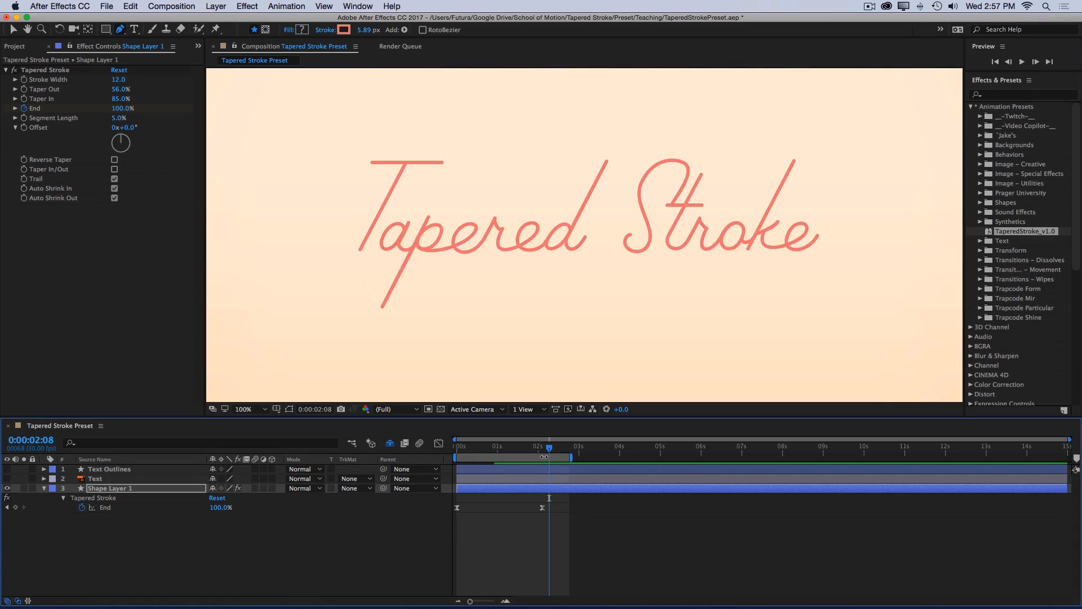
Scrub back to mid-write and raise Segment Length to 20% with Reverse Taper on.
left_click_drag(549, 447, 469, 448)
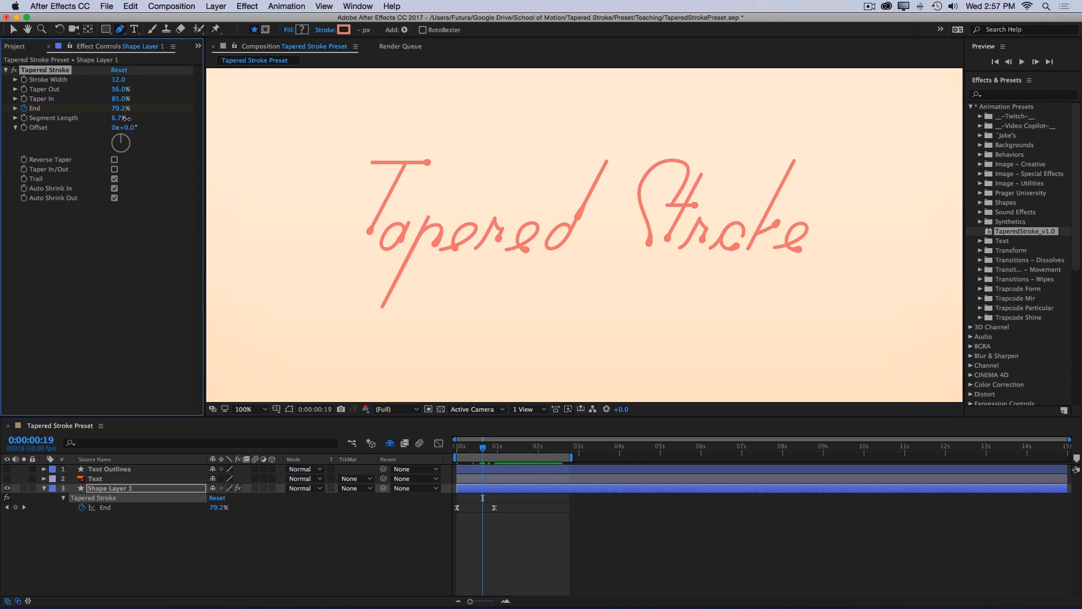
left_click(119, 118)
type("20")
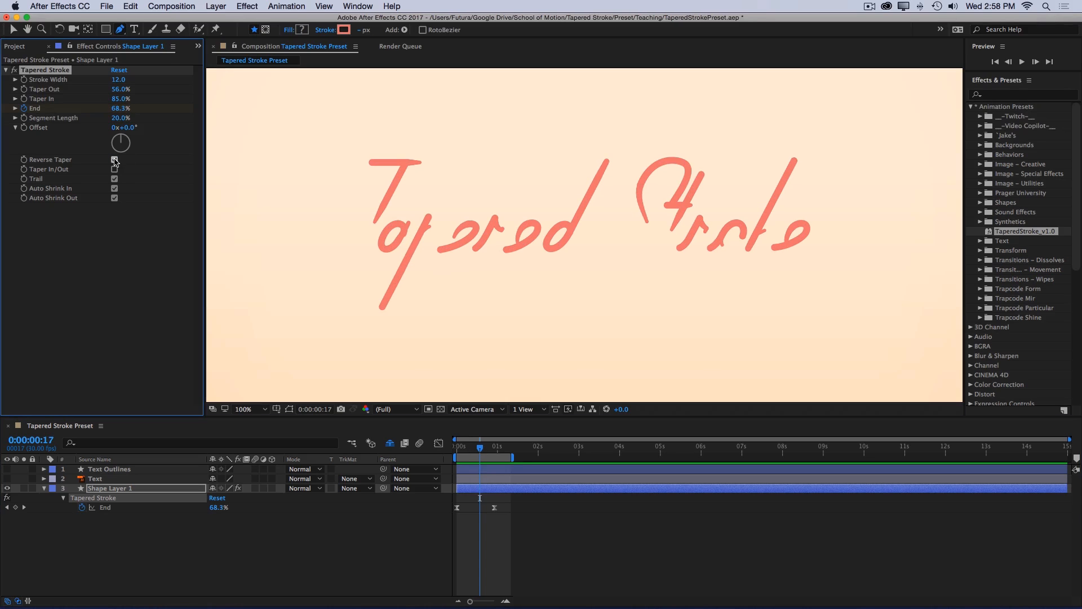
Turn on Reverse Taper and scrub the timeline to view the thin reversed dashes.
left_click(115, 160)
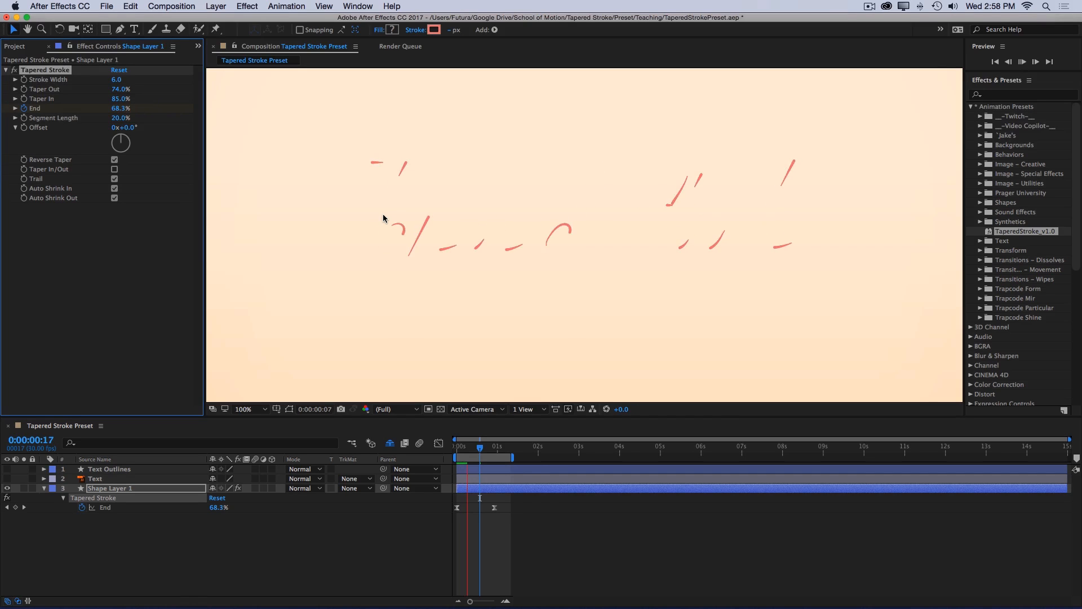
left_click_drag(480, 458, 490, 458)
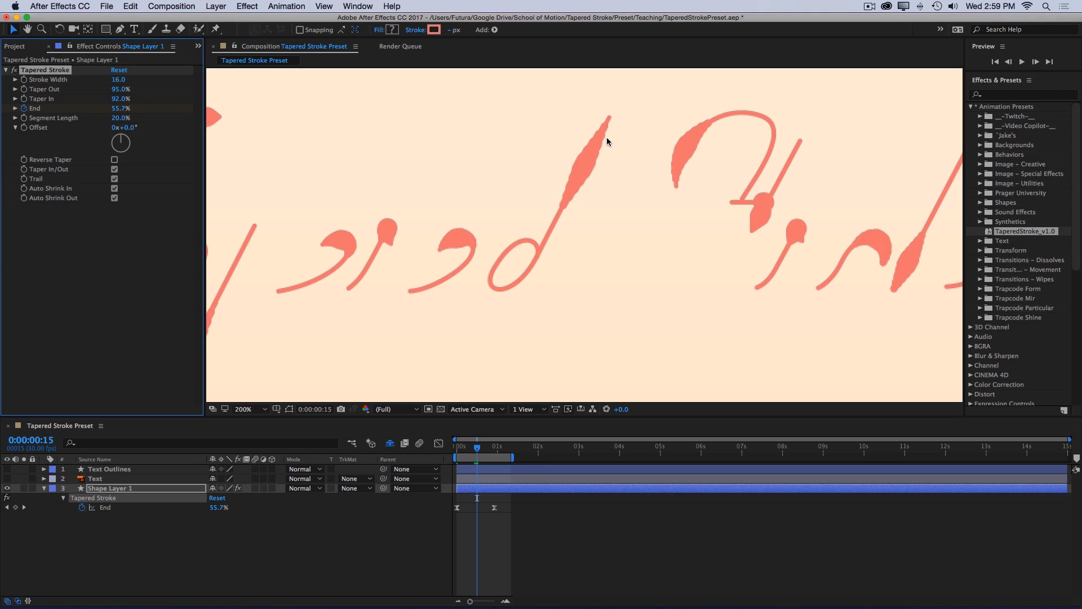
Expand Shape Layer 1's Contents and its Duplicate Groups to list Taper 17 down to Taper 07.
left_click(45, 488)
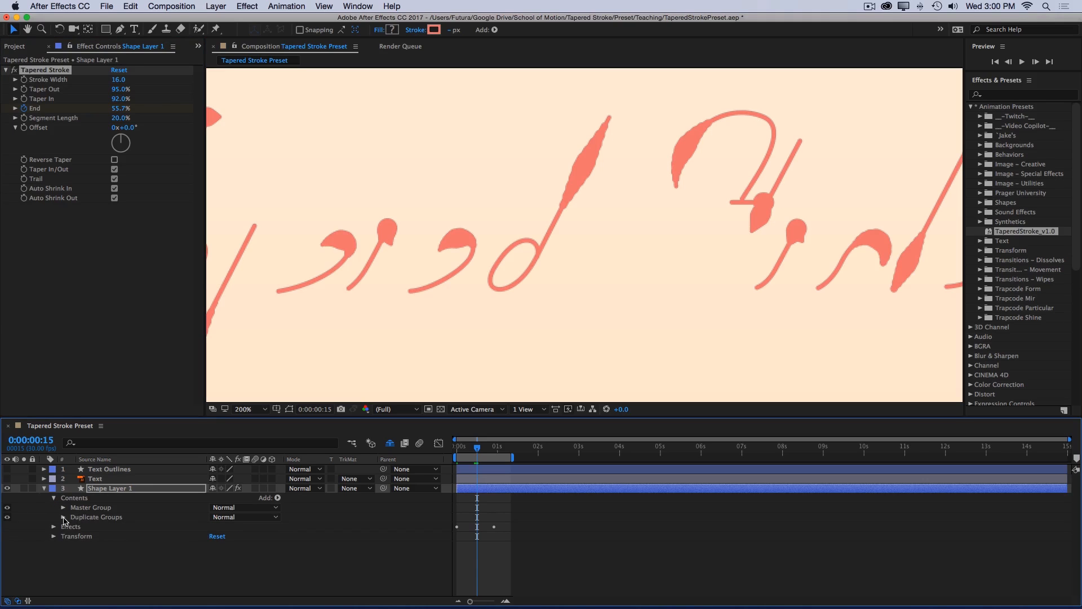
left_click(60, 516)
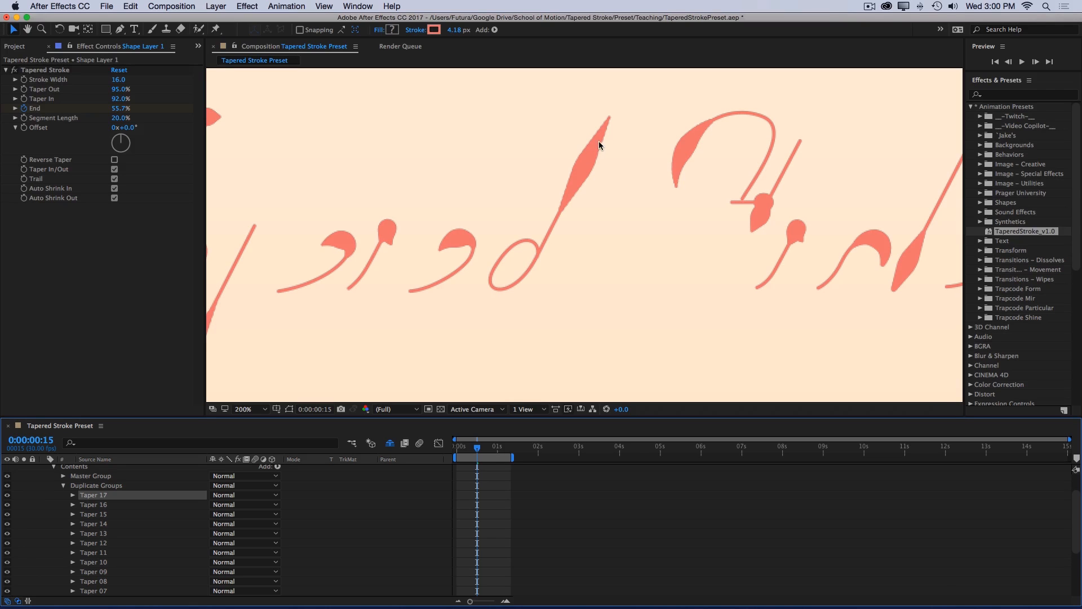
mouse_move(584, 167)
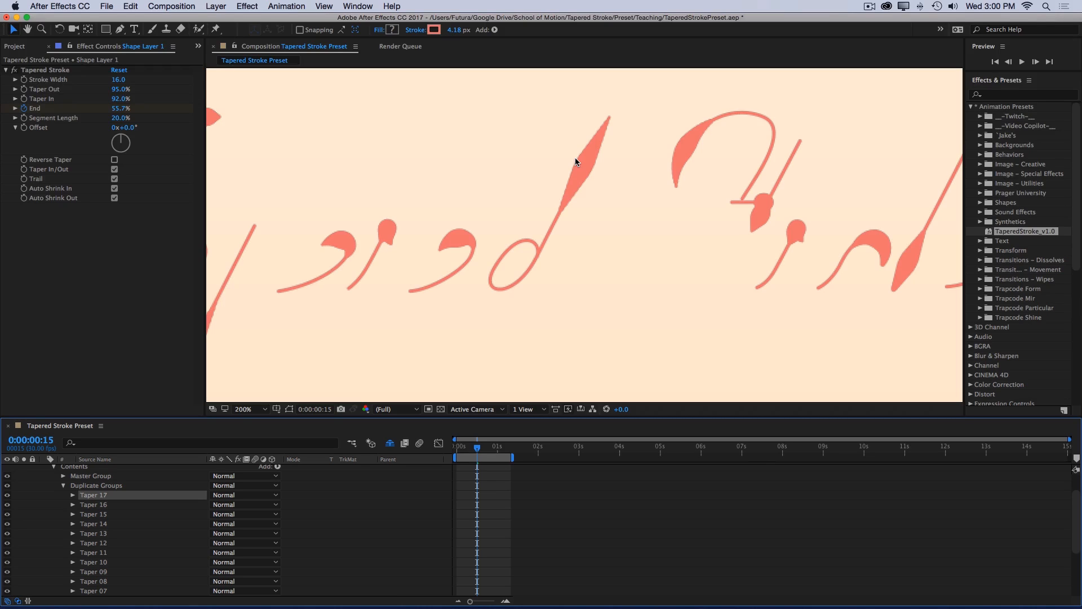
mouse_move(58, 496)
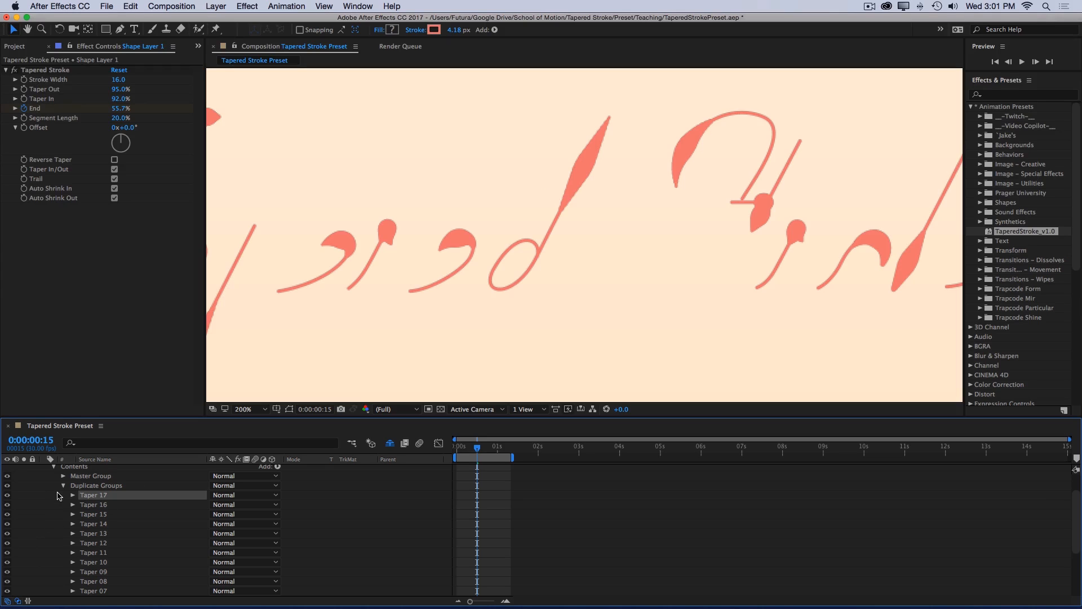
mouse_move(99, 561)
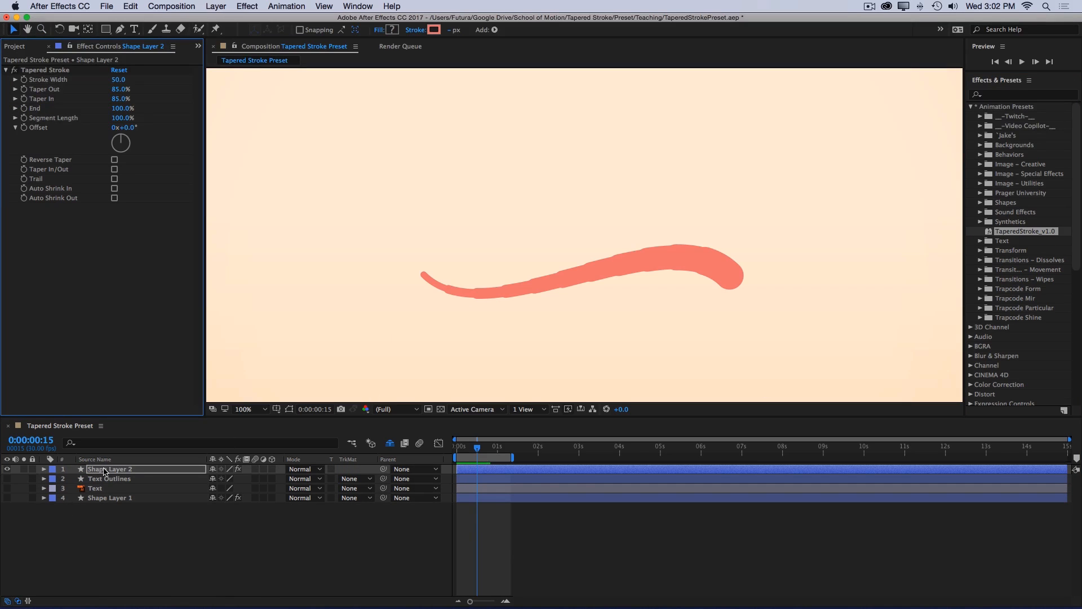
Select the new curve shape layer and enable Auto Shrink In and Auto Shrink Out.
left_click(119, 29)
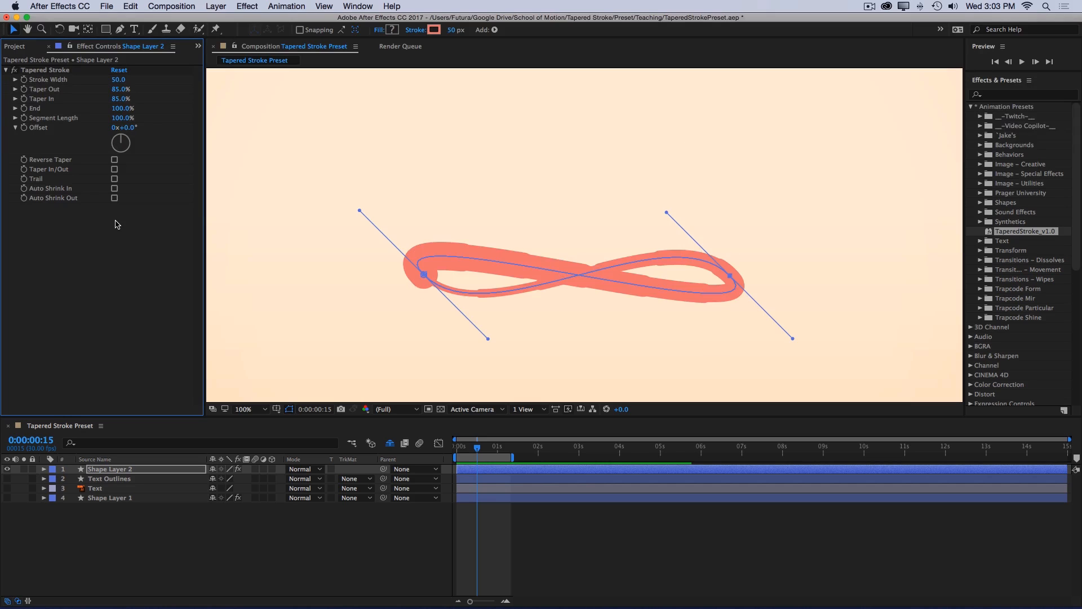
left_click(115, 187)
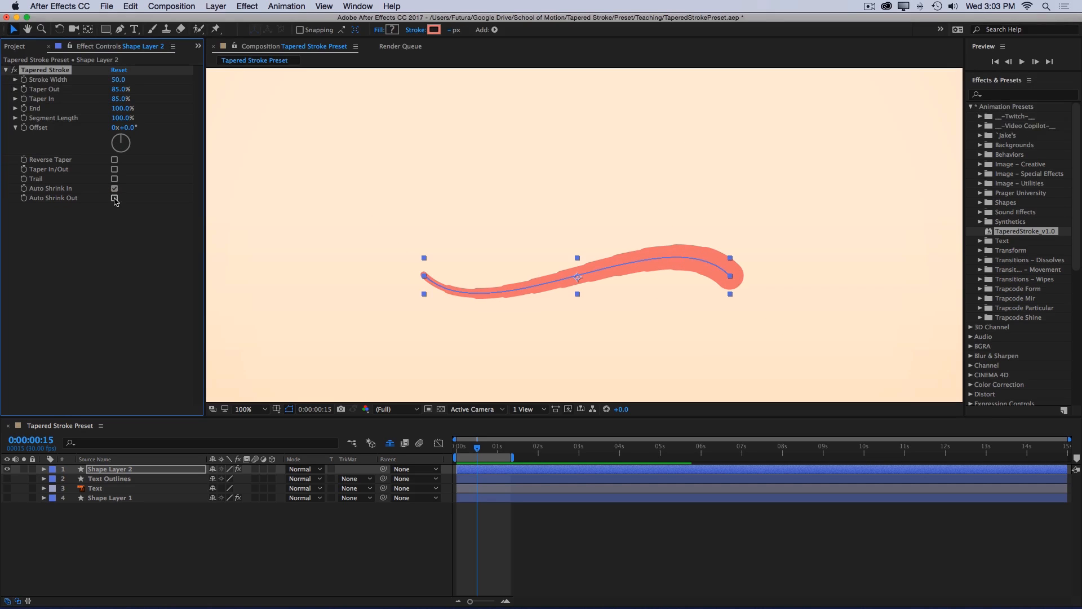
left_click(115, 197)
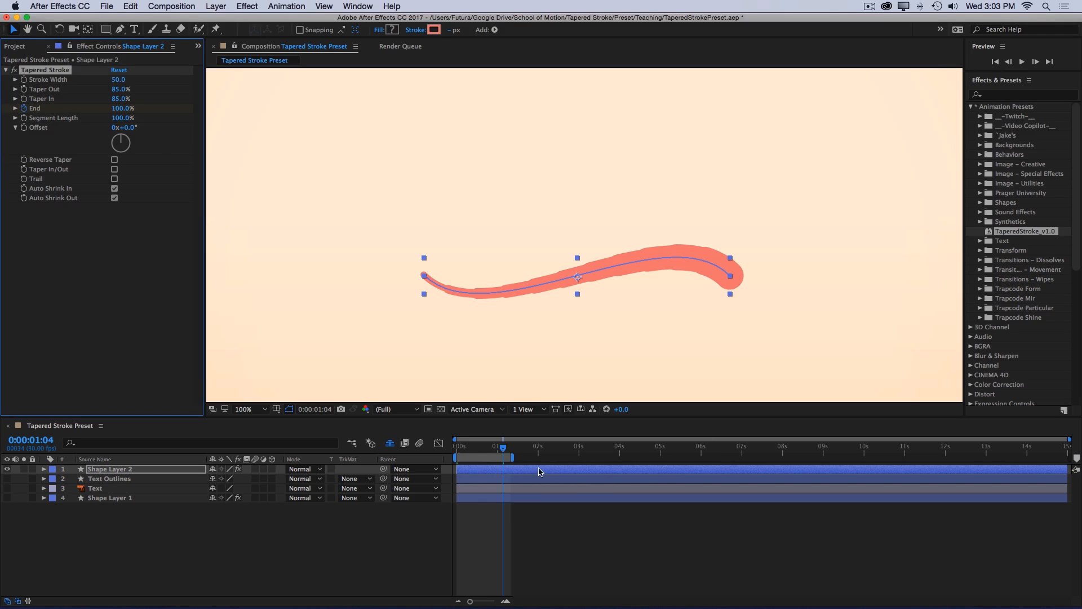
Select Shape Layer 2 and scrub time to preview the 50% Segment Length dash writing along the curve.
left_click(25, 109)
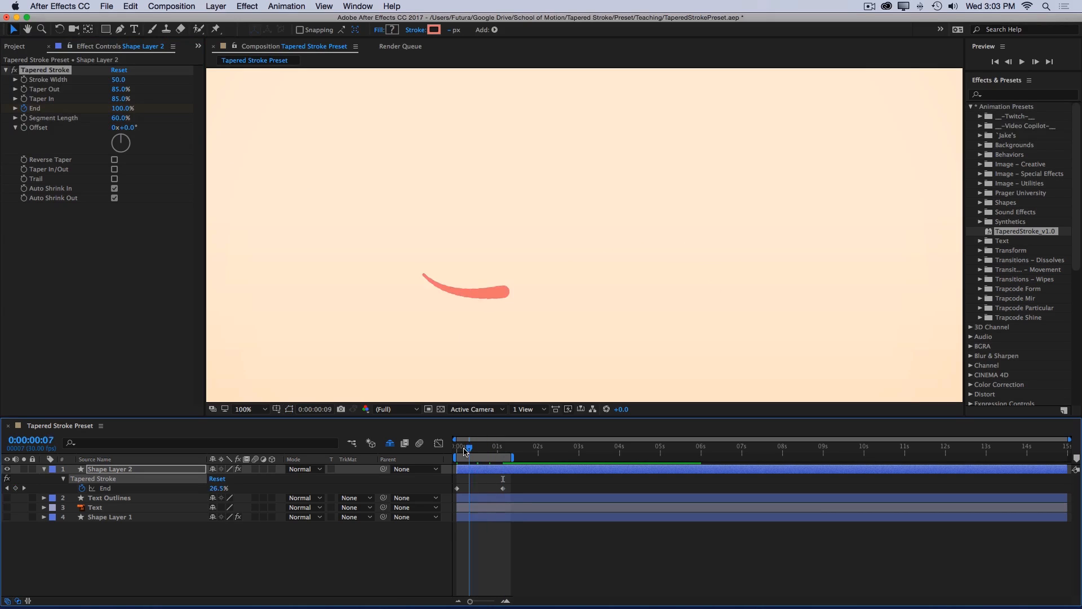
left_click_drag(468, 450, 480, 450)
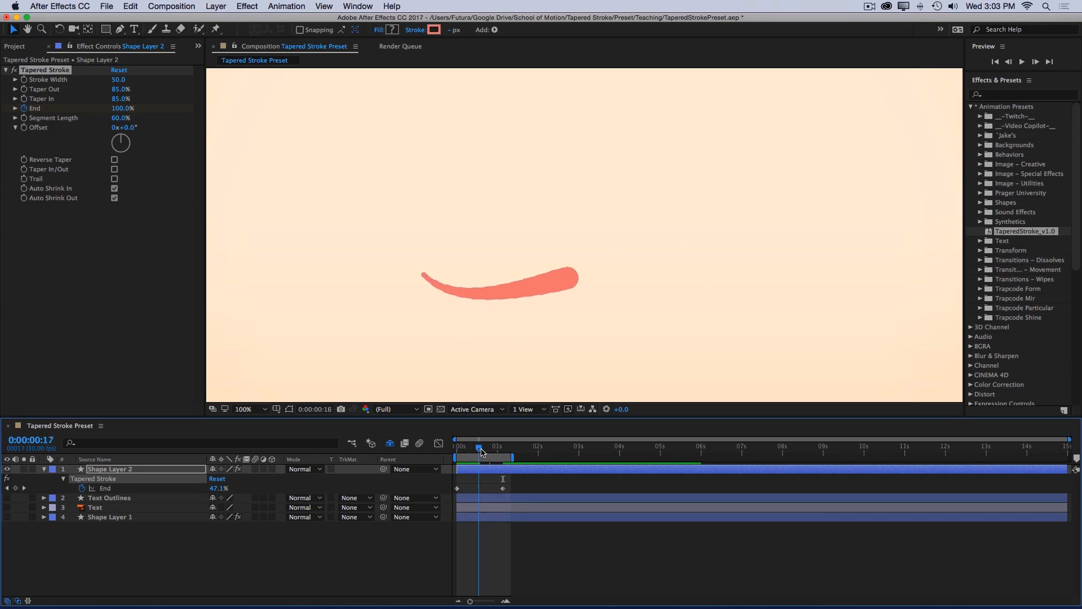
left_click_drag(479, 450, 490, 450)
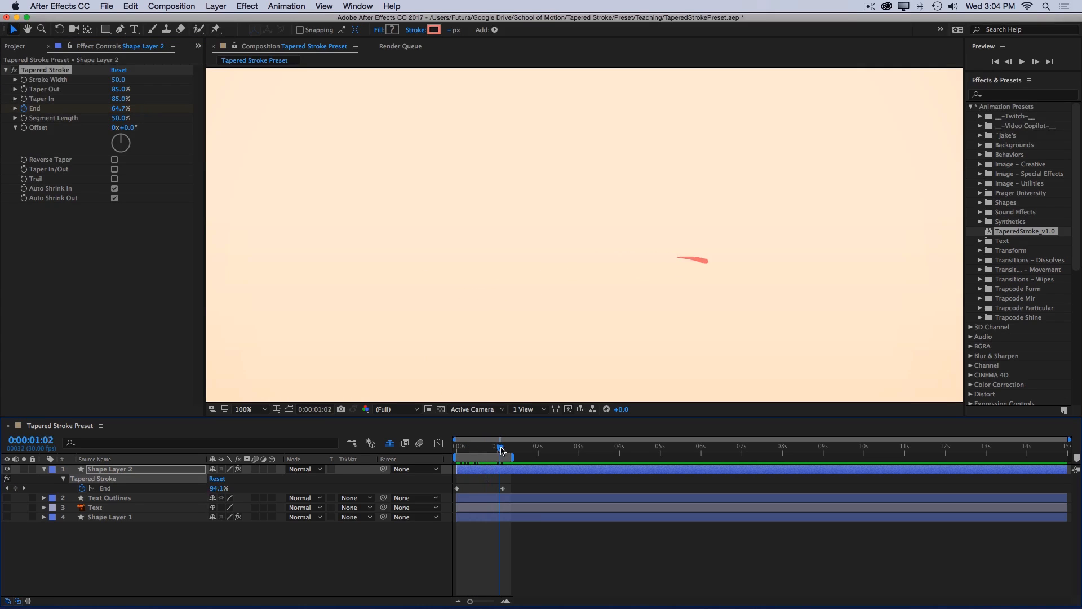
left_click_drag(500, 448, 462, 448)
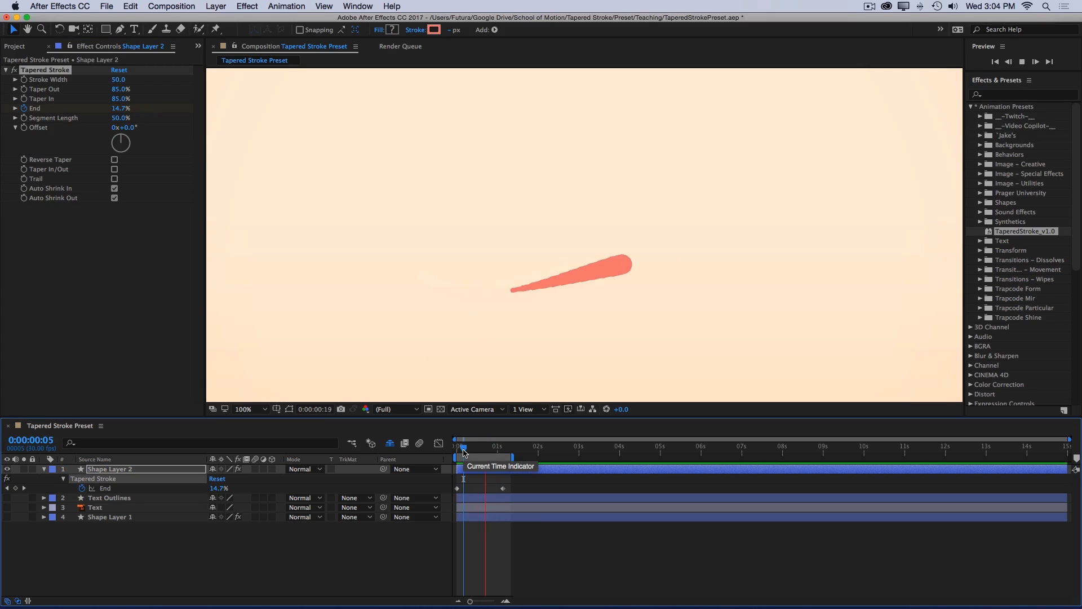